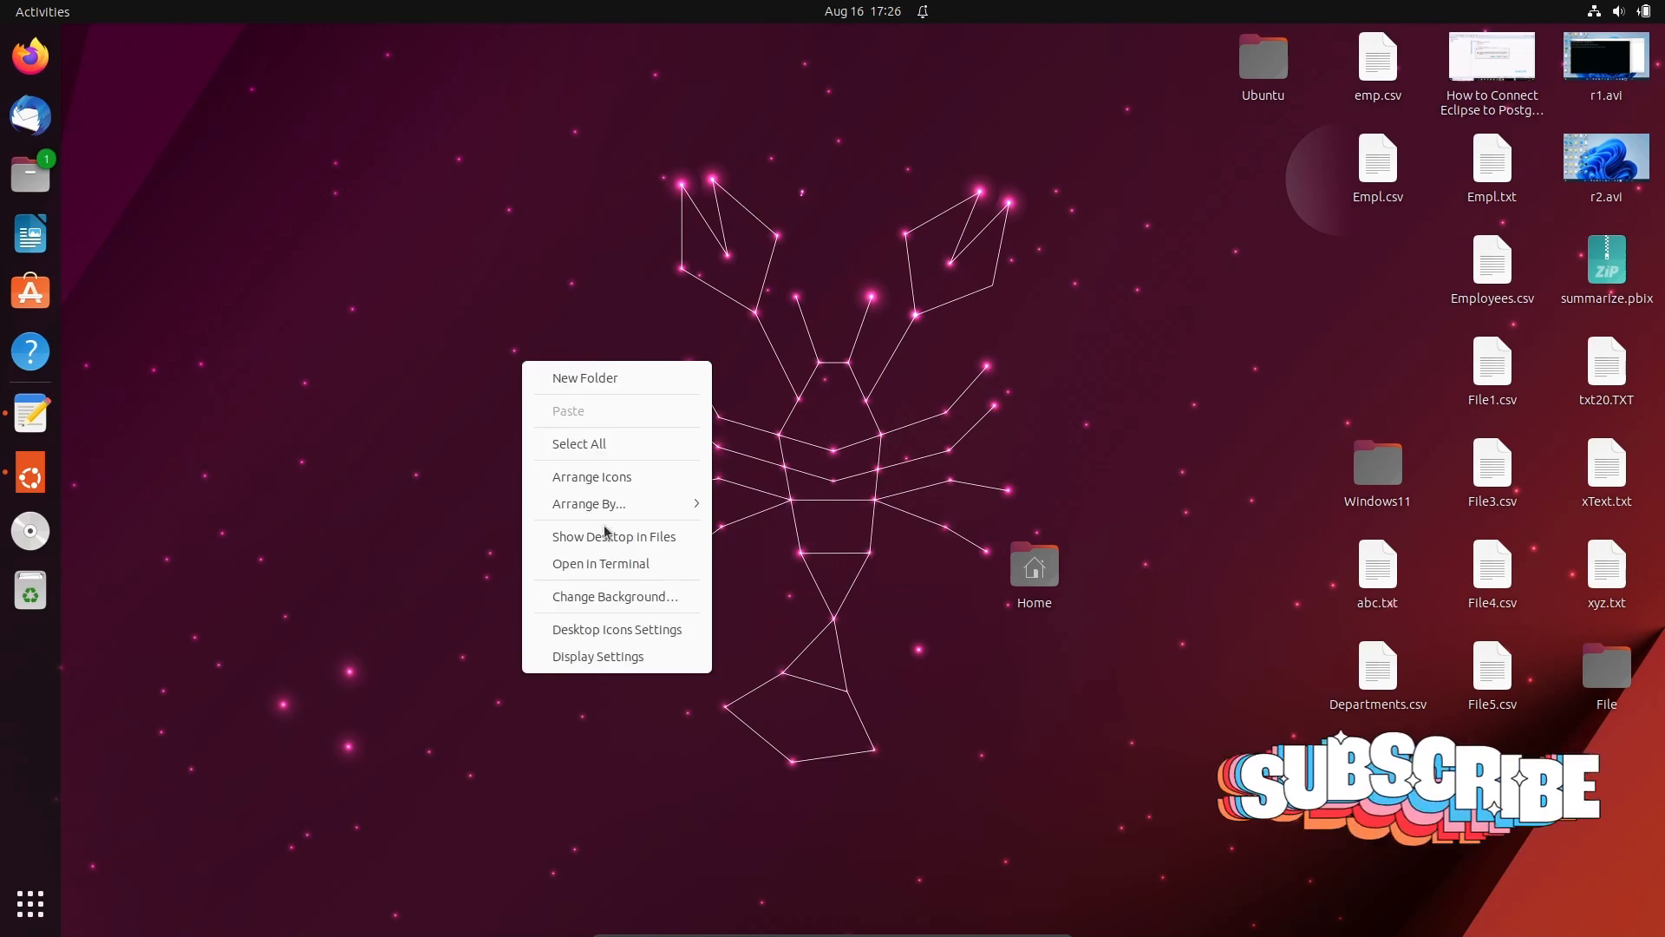
Open a terminal in the Desktop folder and drag its window toward the screen centre.
left_click(600, 563)
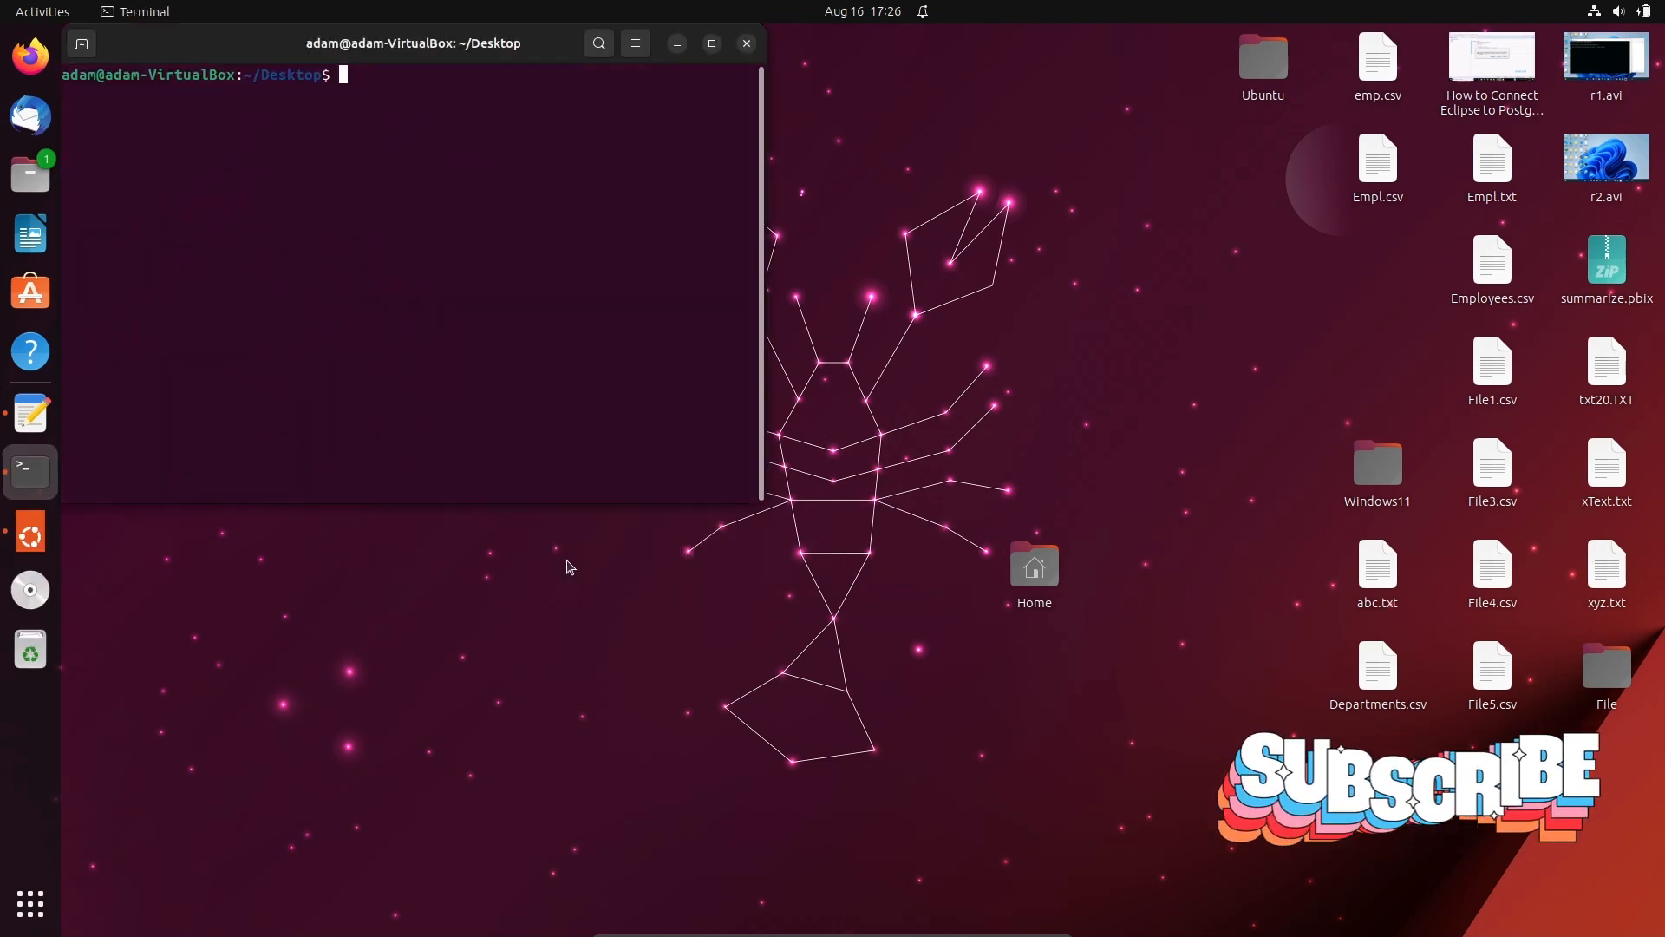
left_click_drag(412, 42, 634, 223)
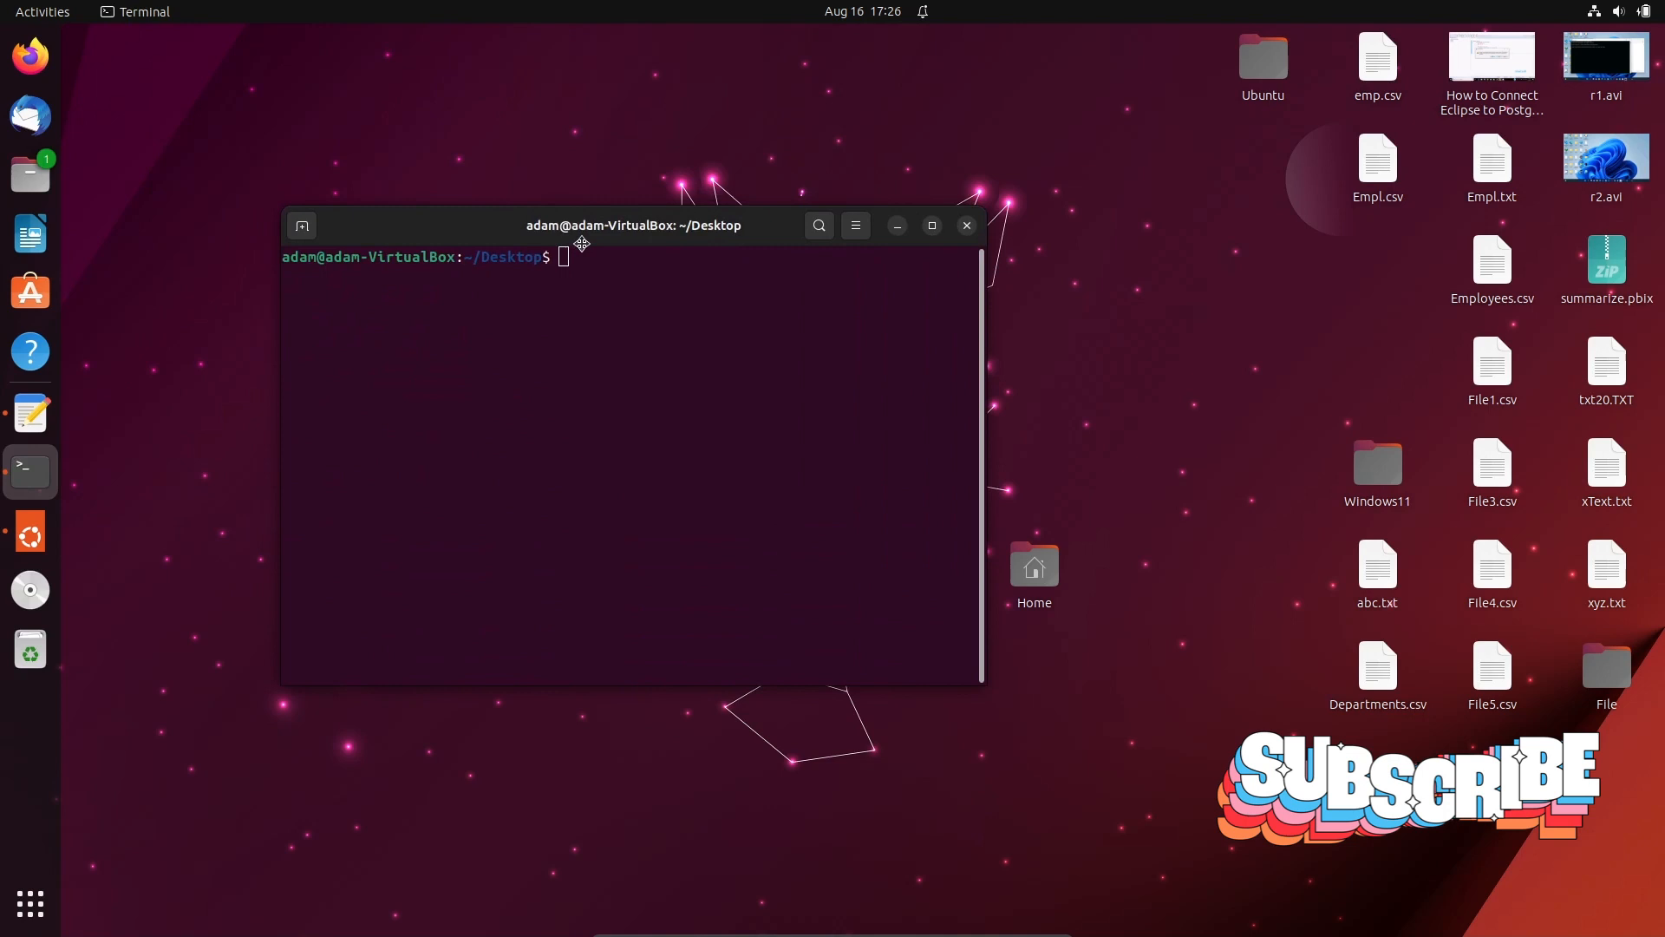
left_click_drag(633, 224, 662, 283)
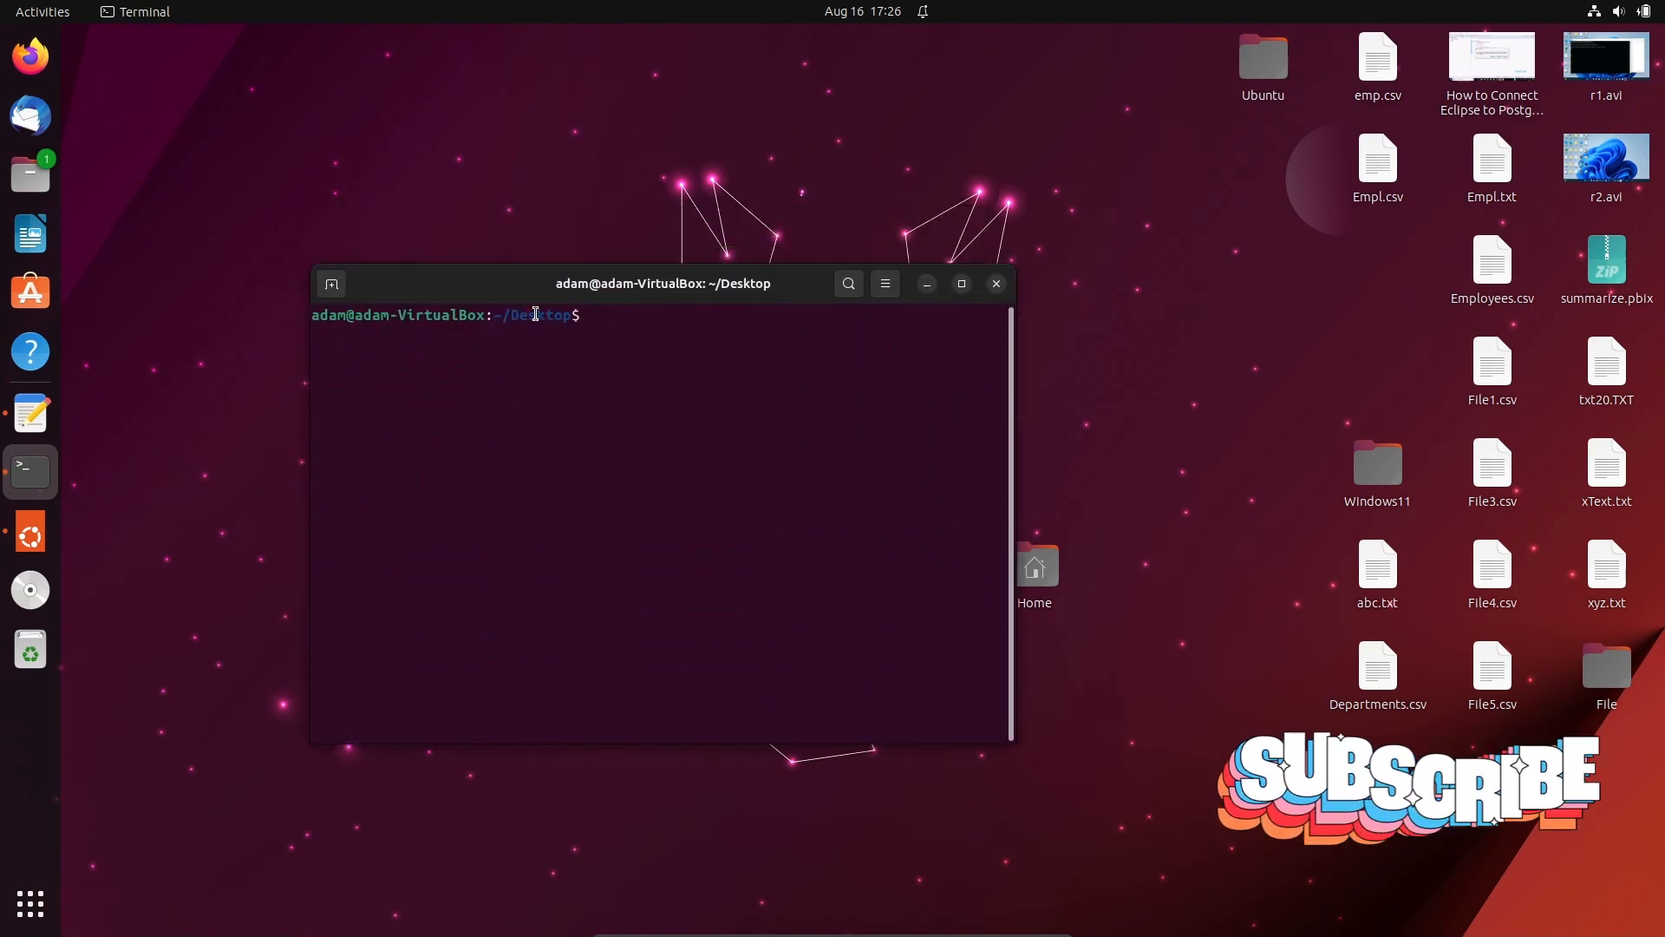
Run dir to list the contents of the Desktop folder.
type("dir")
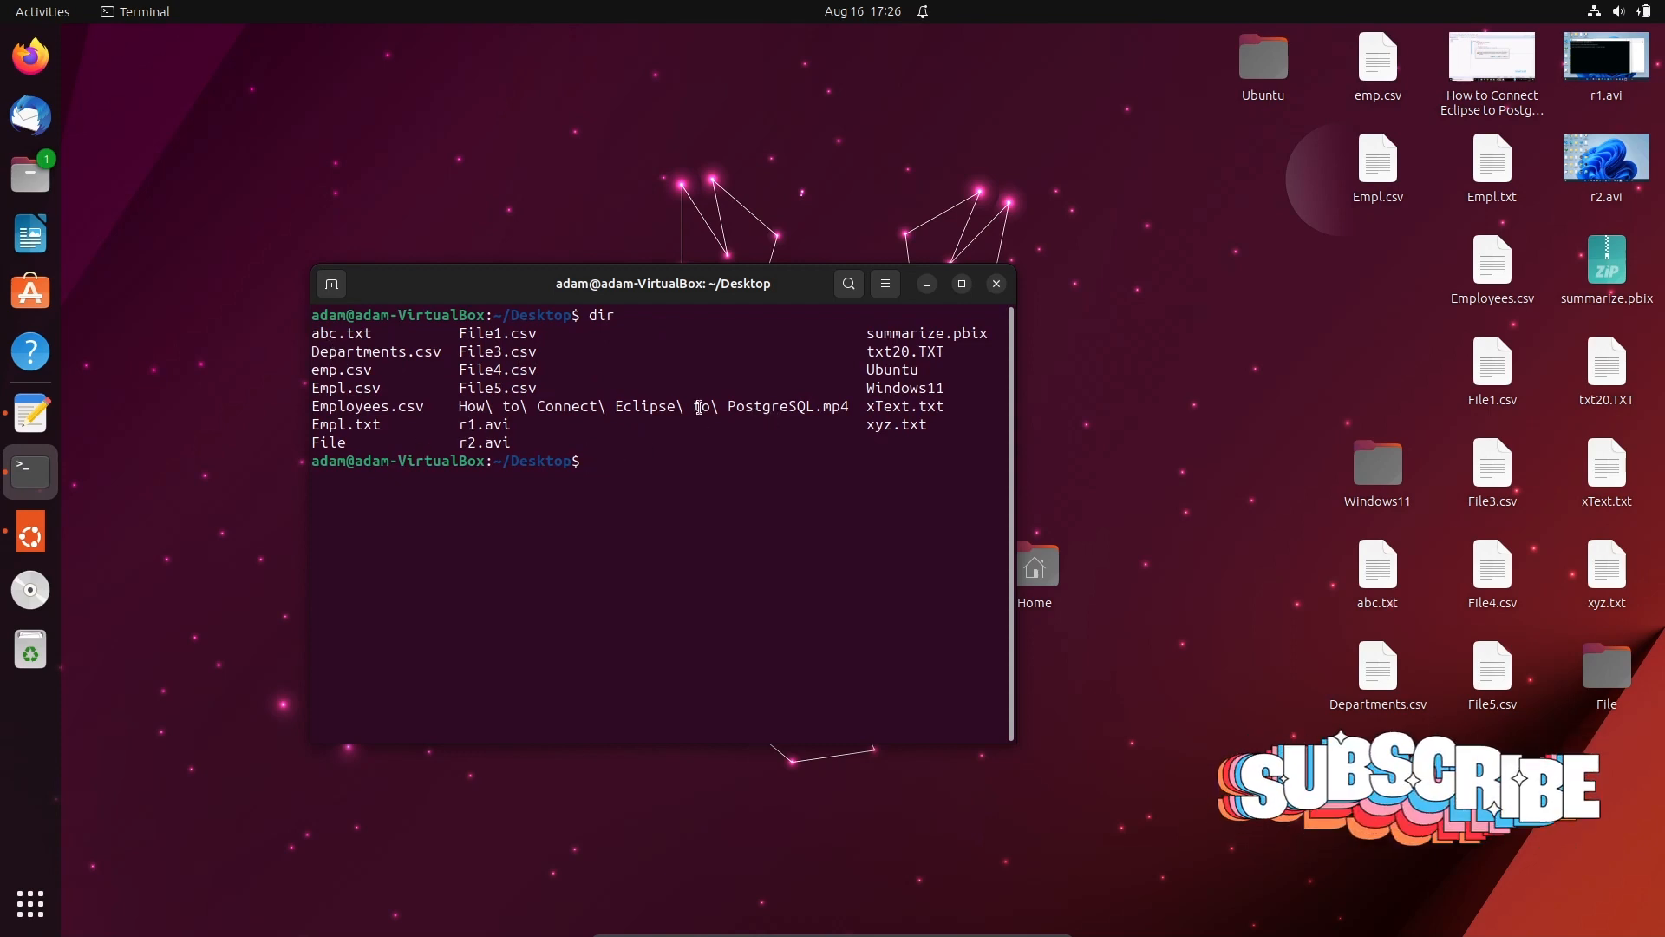
mouse_move(804, 418)
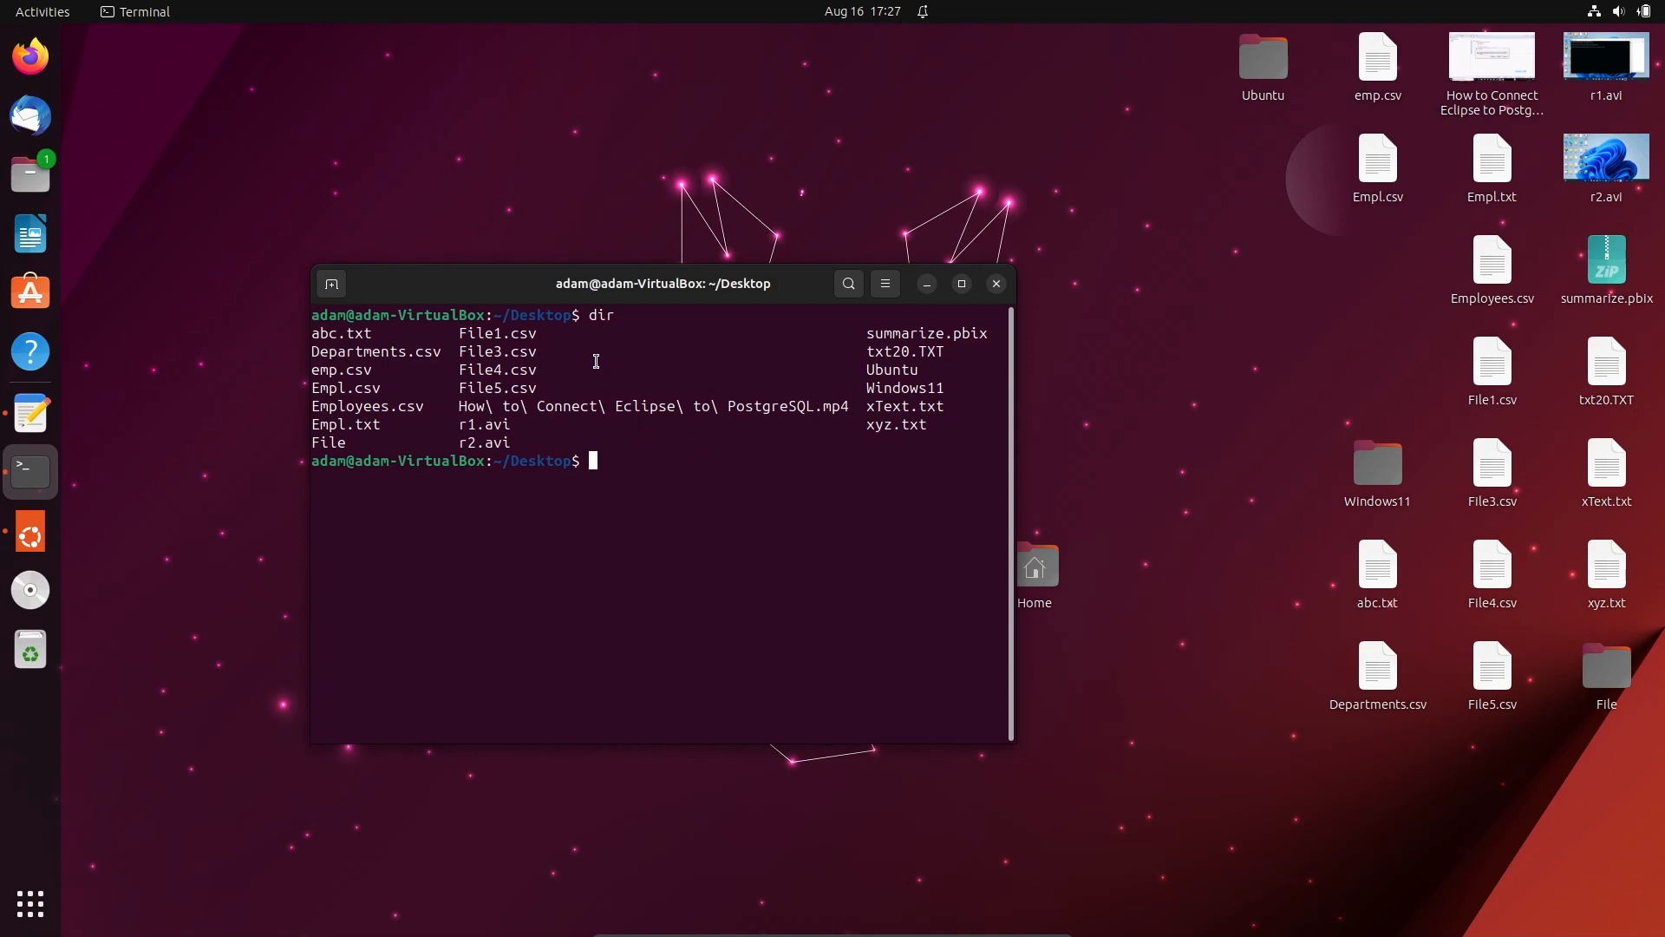
Run grep -rnw 'Steven' to recursively find whole-word Steven matches with file names and line numbers.
type("grep")
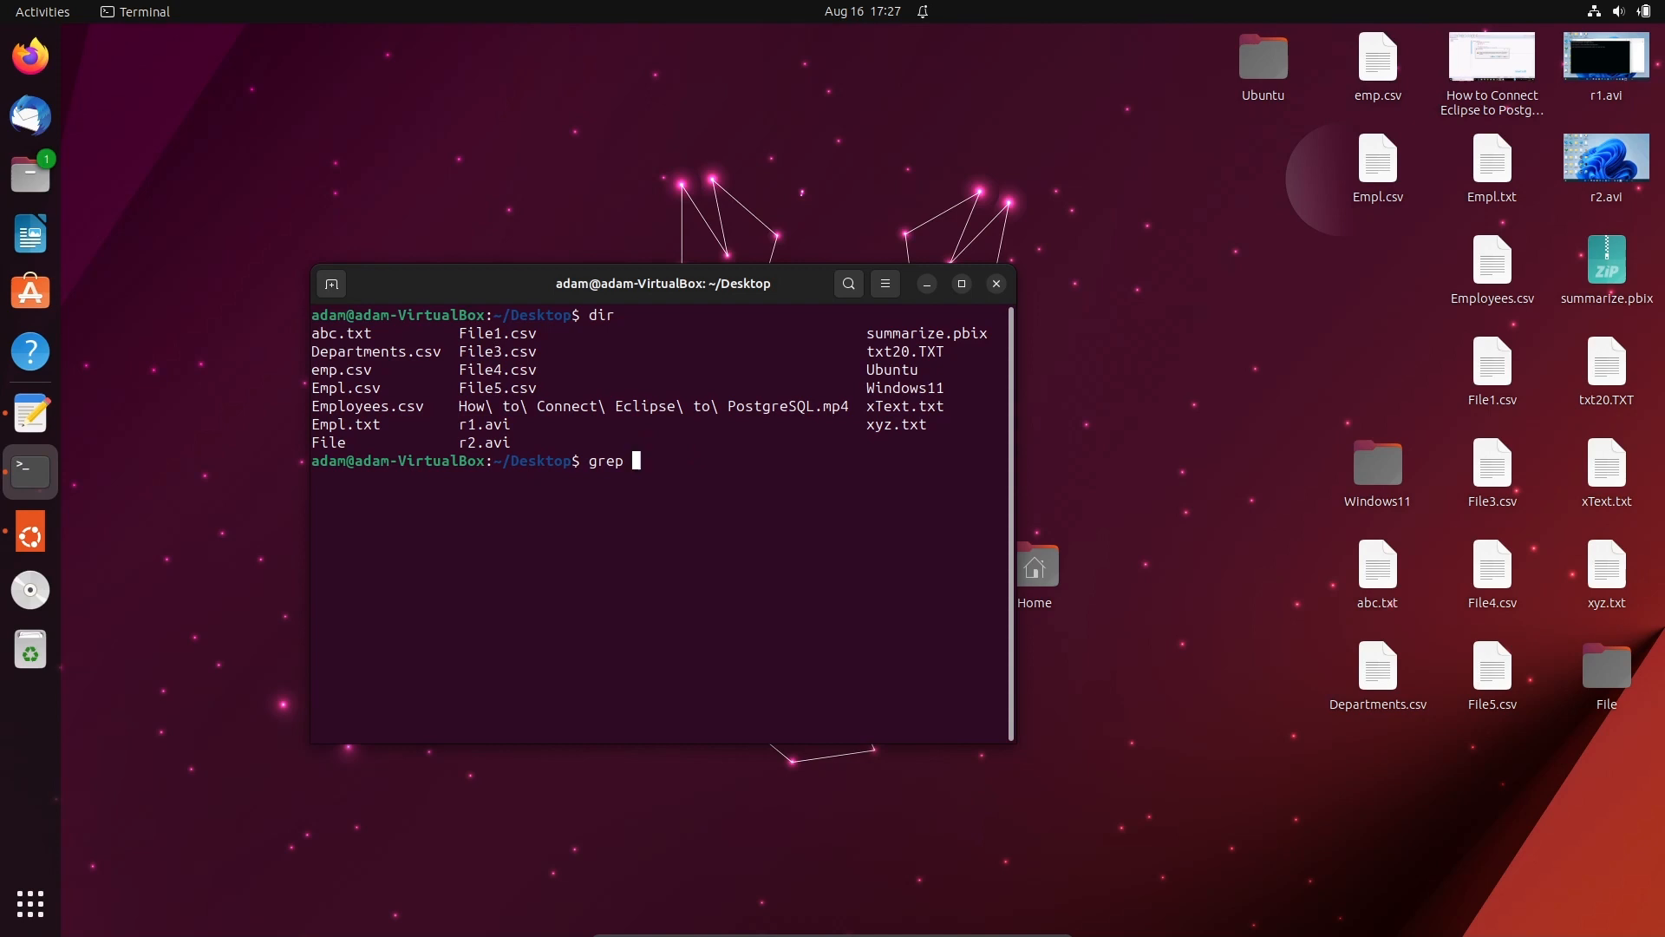
type("-rn")
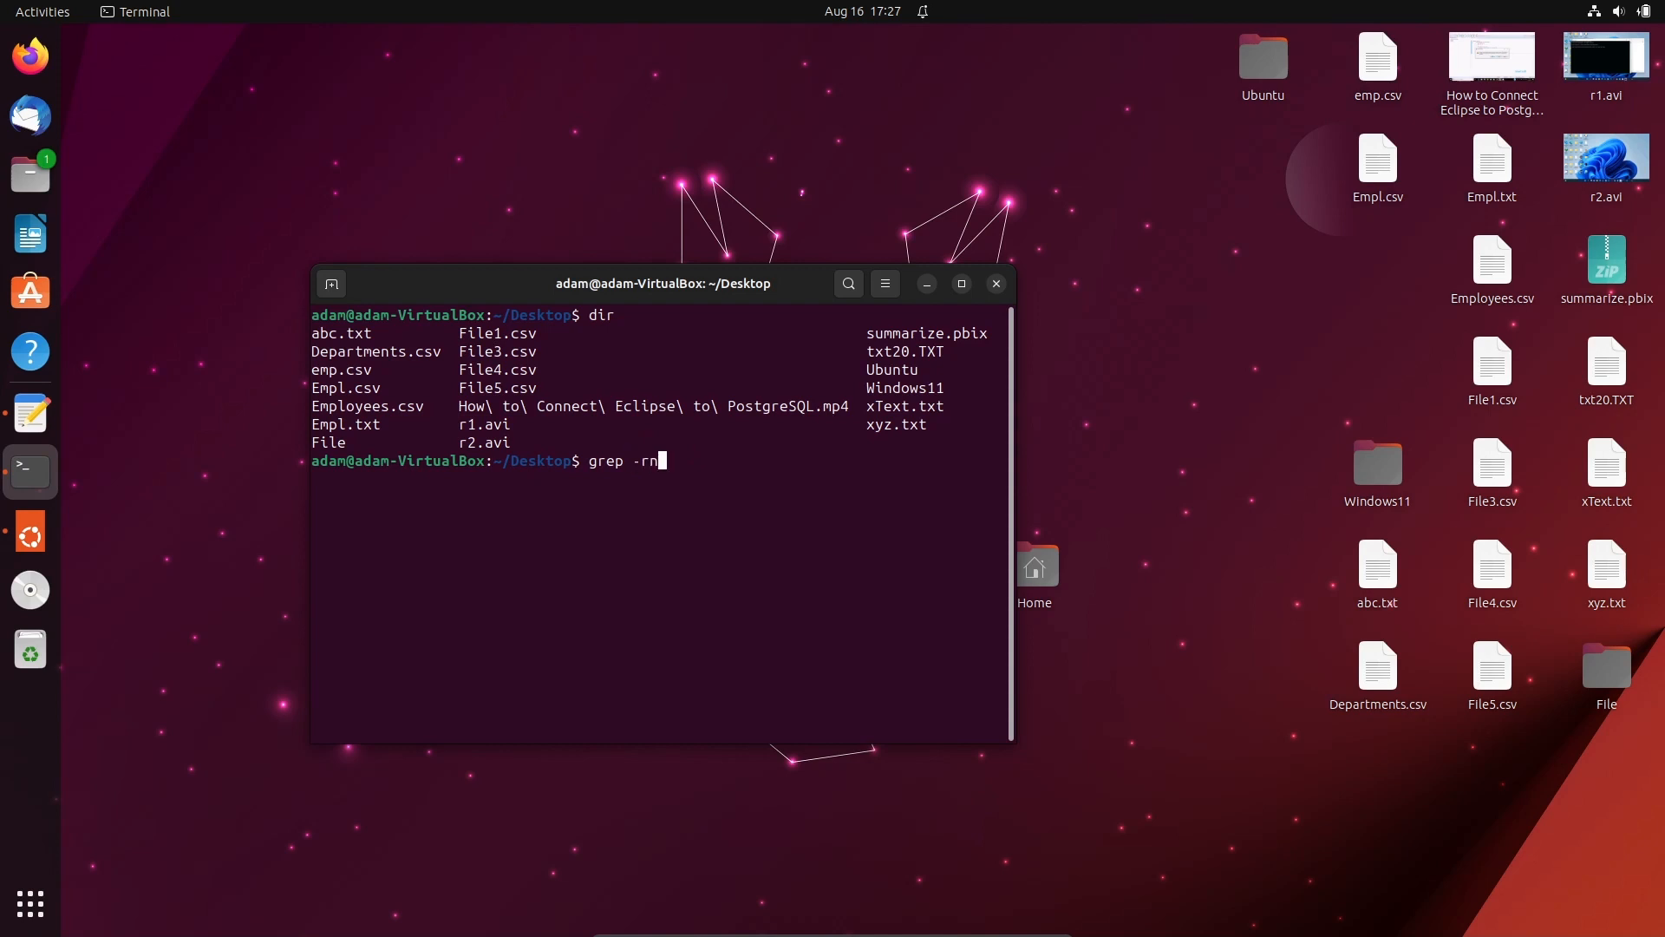
type("n")
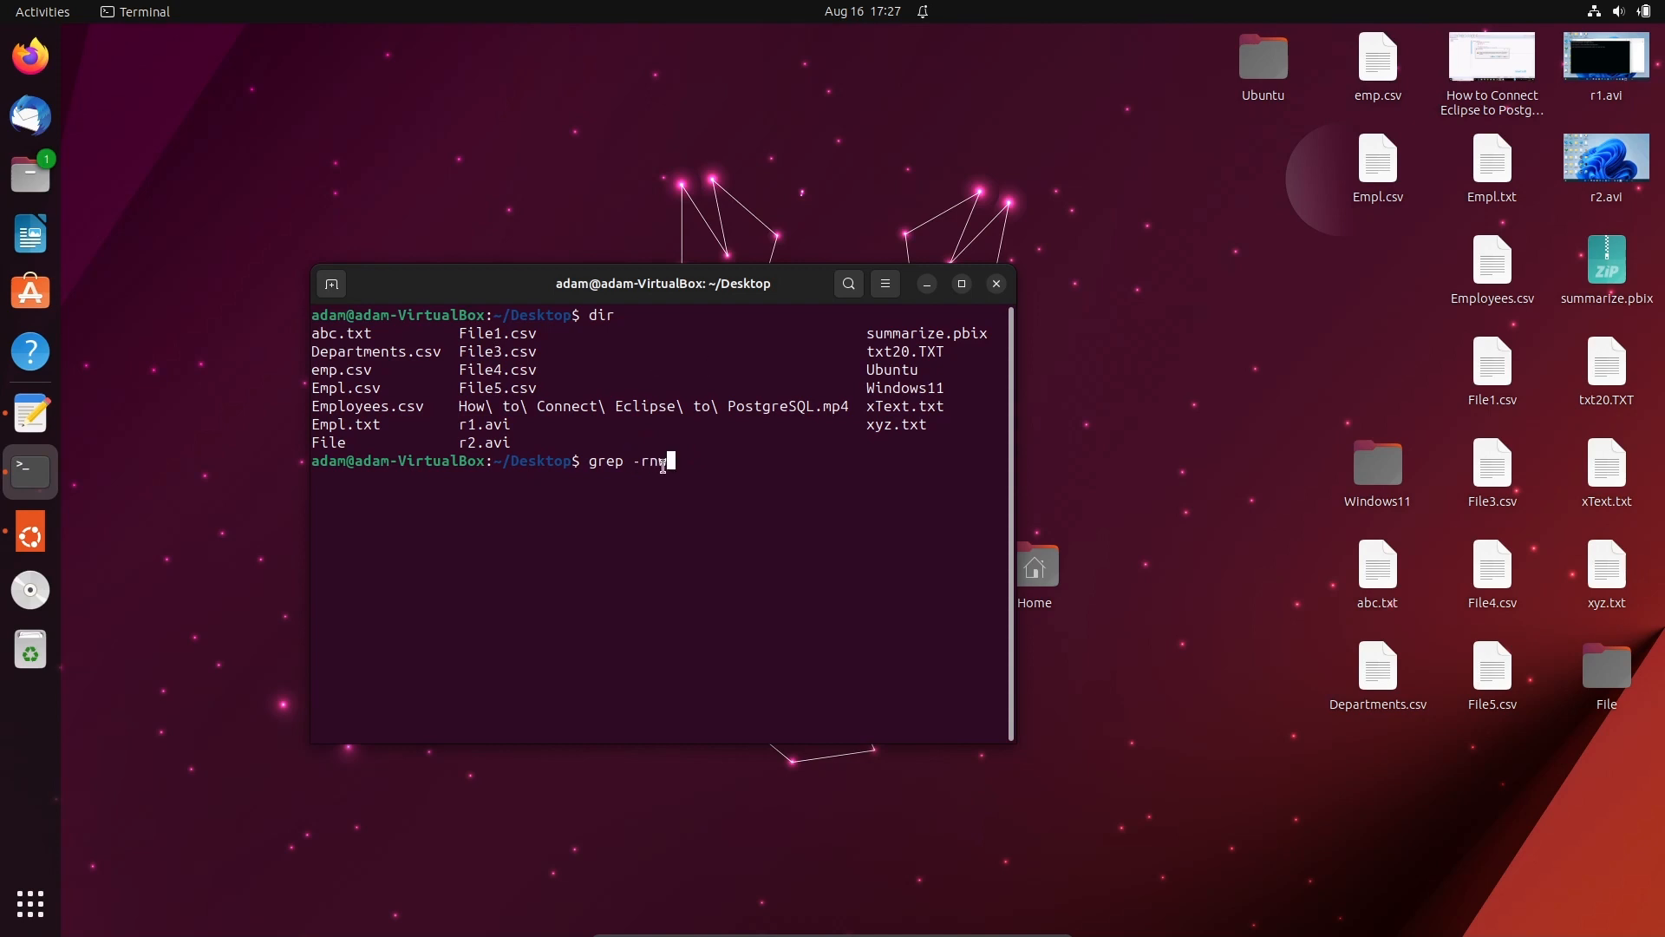
type("w")
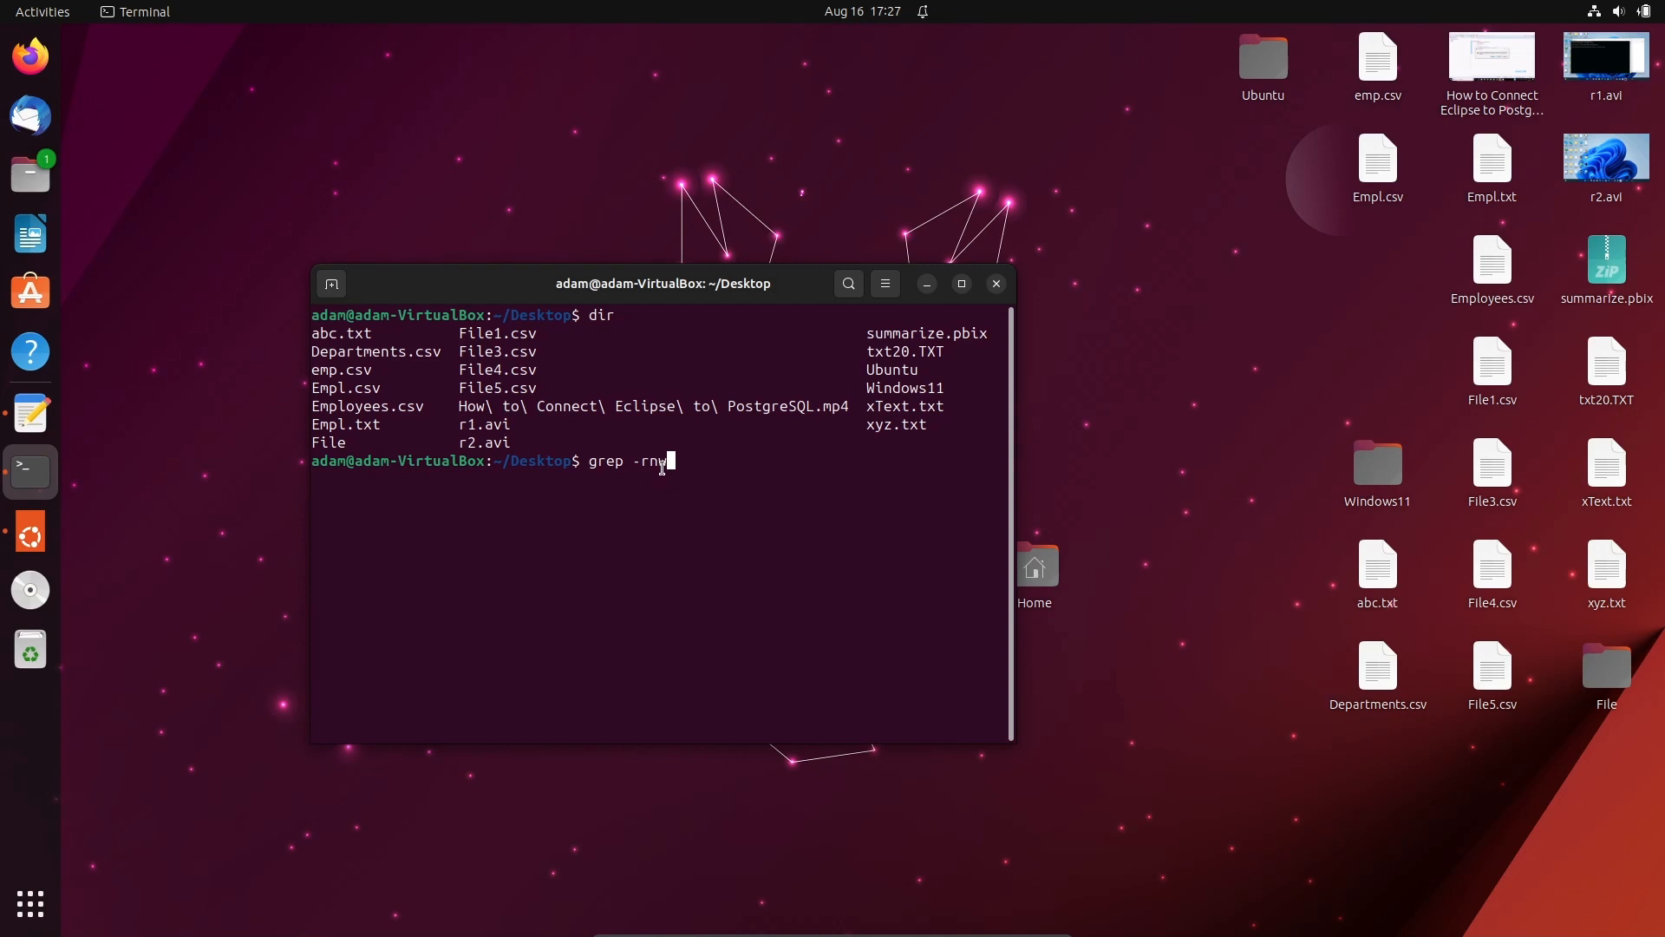
key("BackSpace")
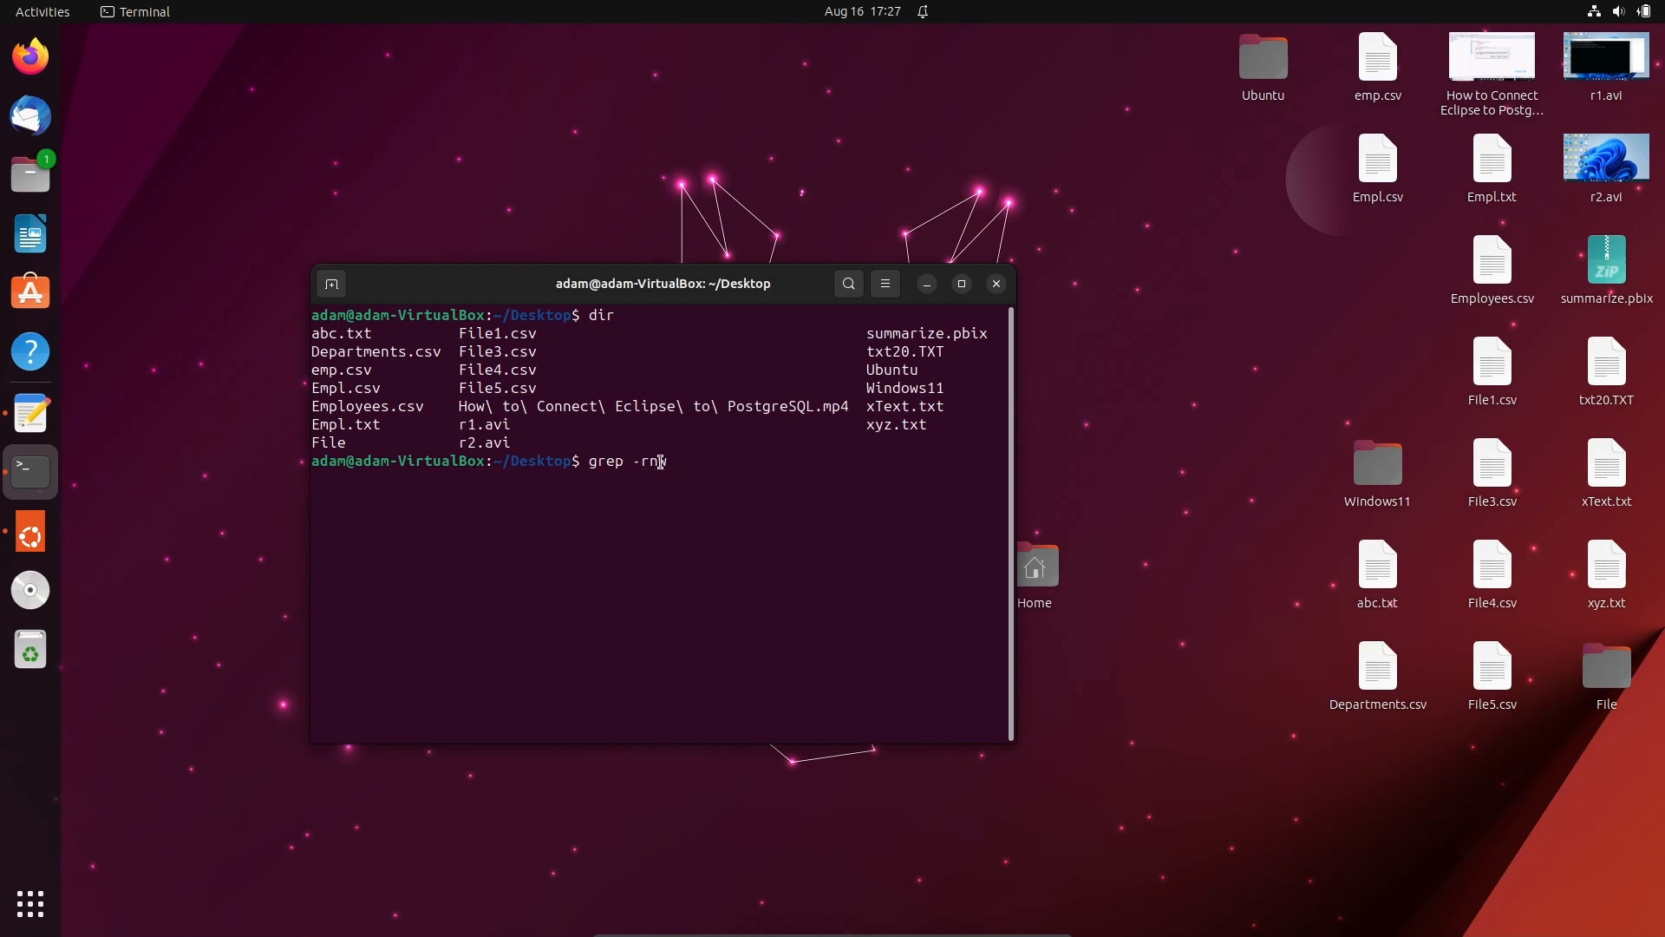
type("w")
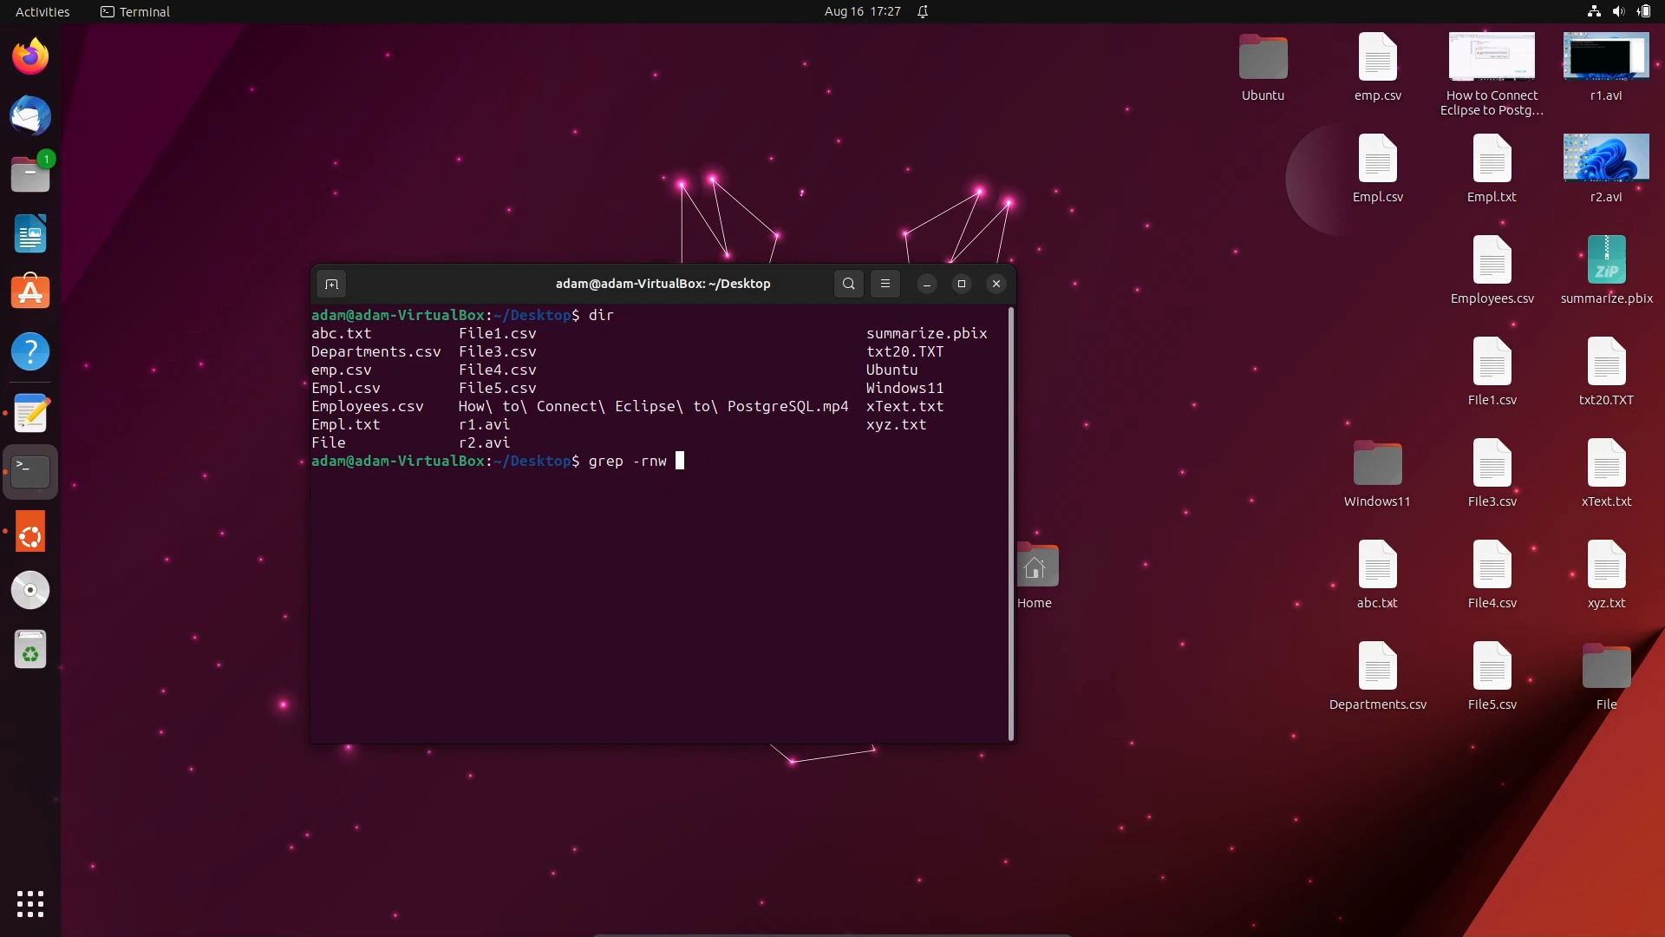
type("'St")
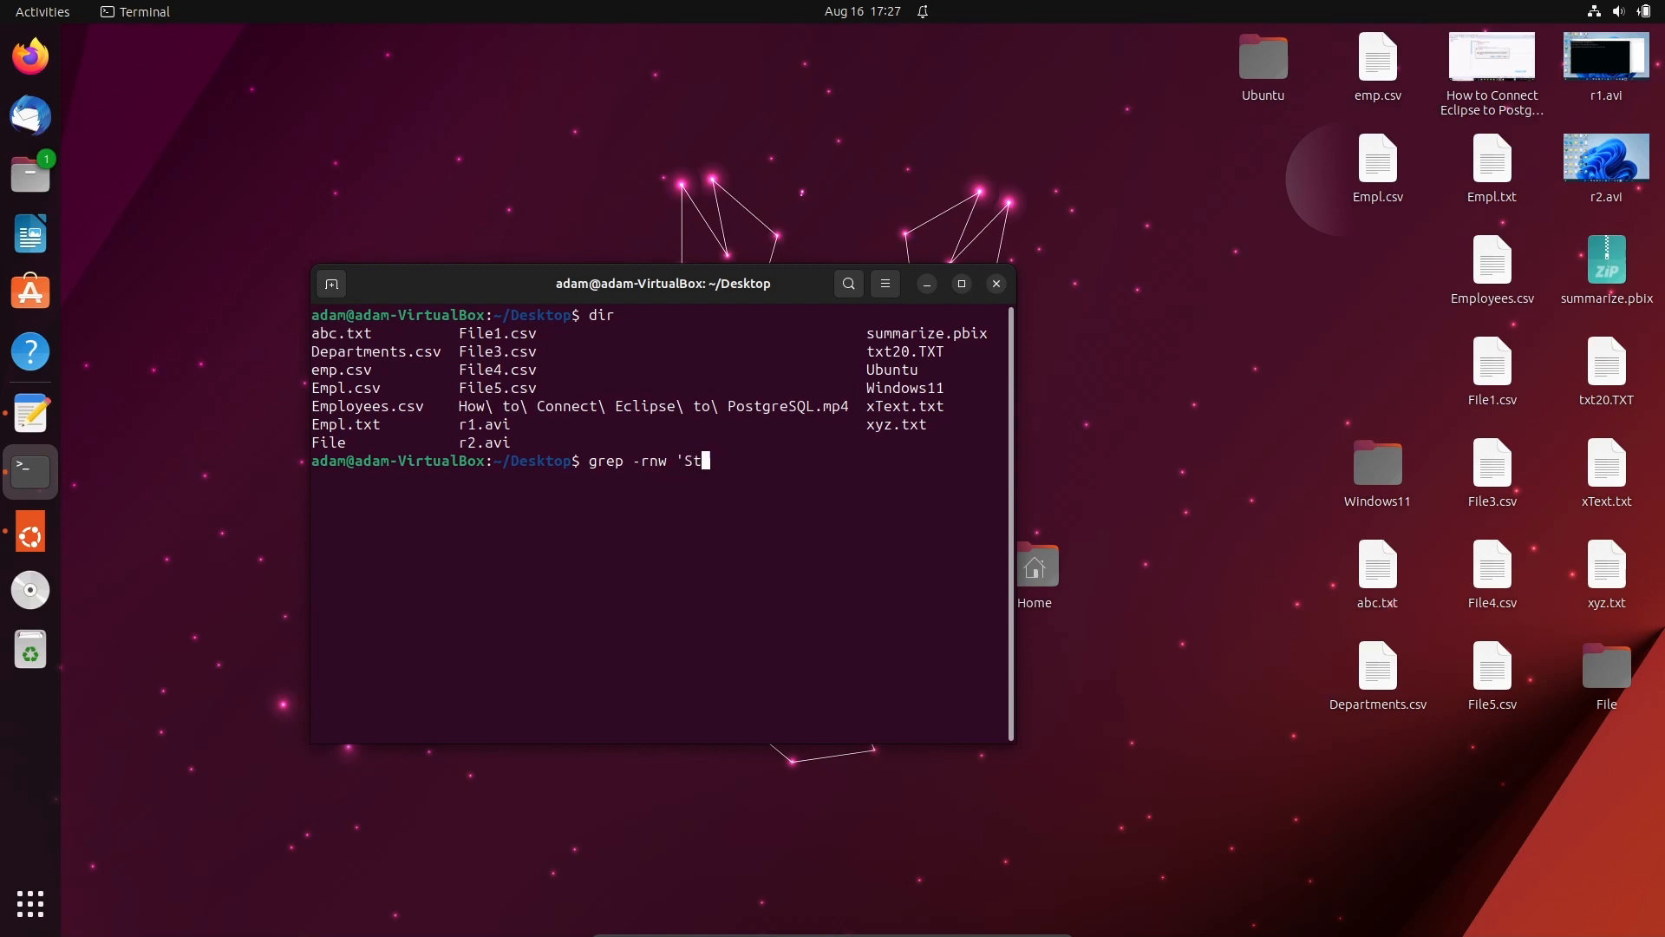
type("even")
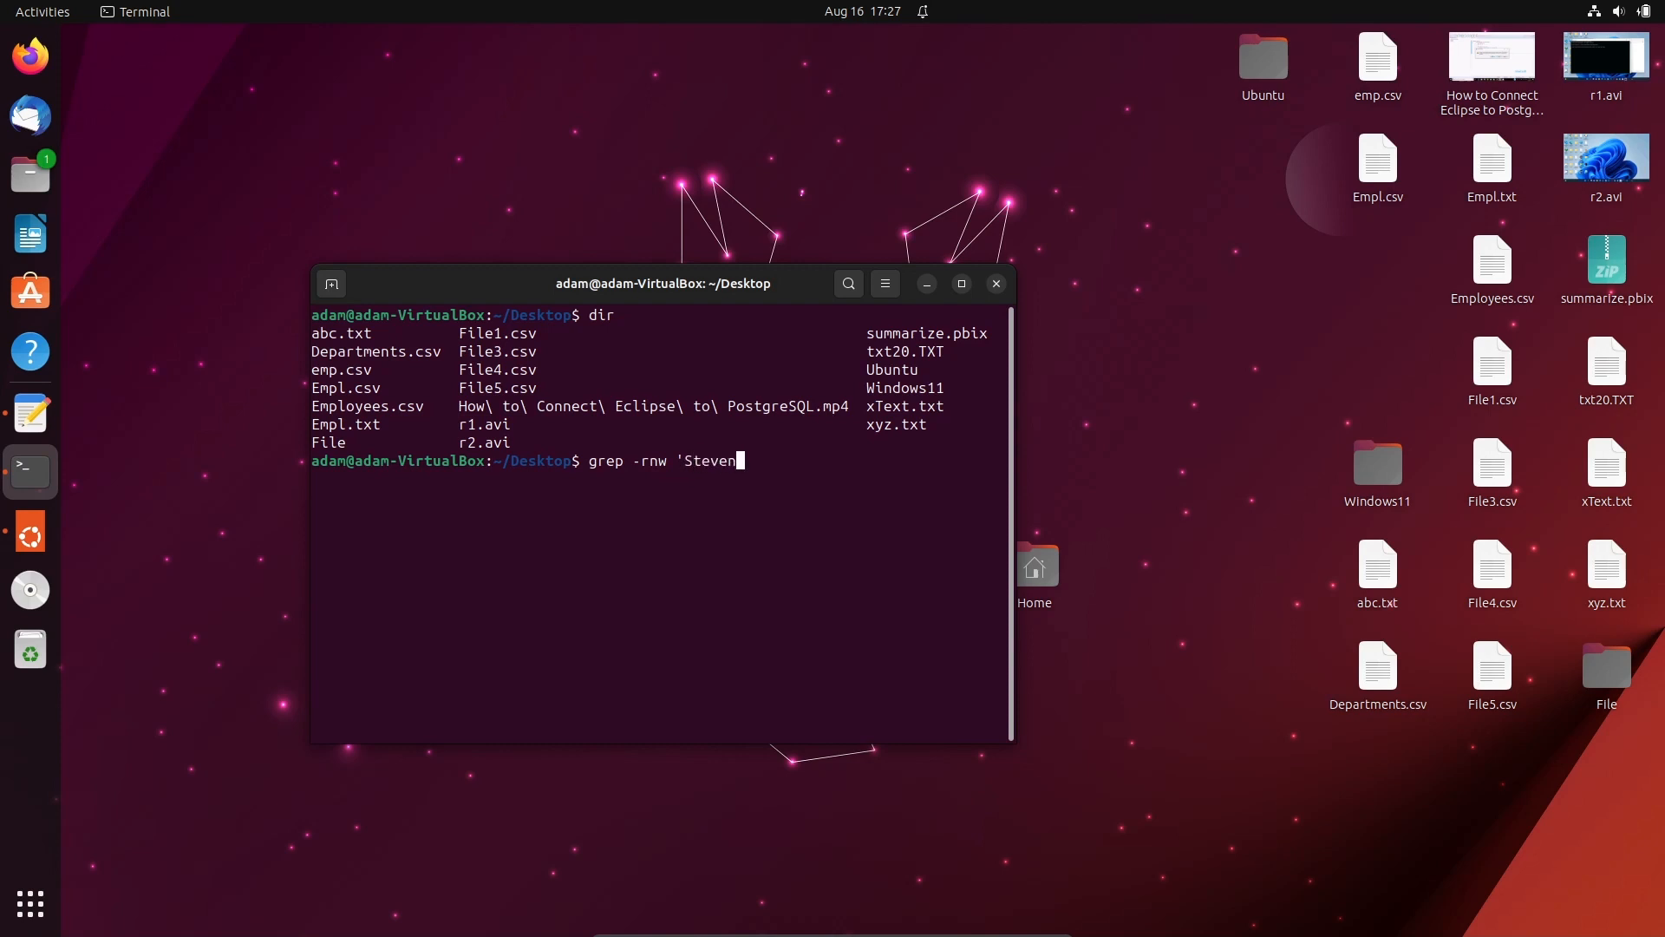
type("'")
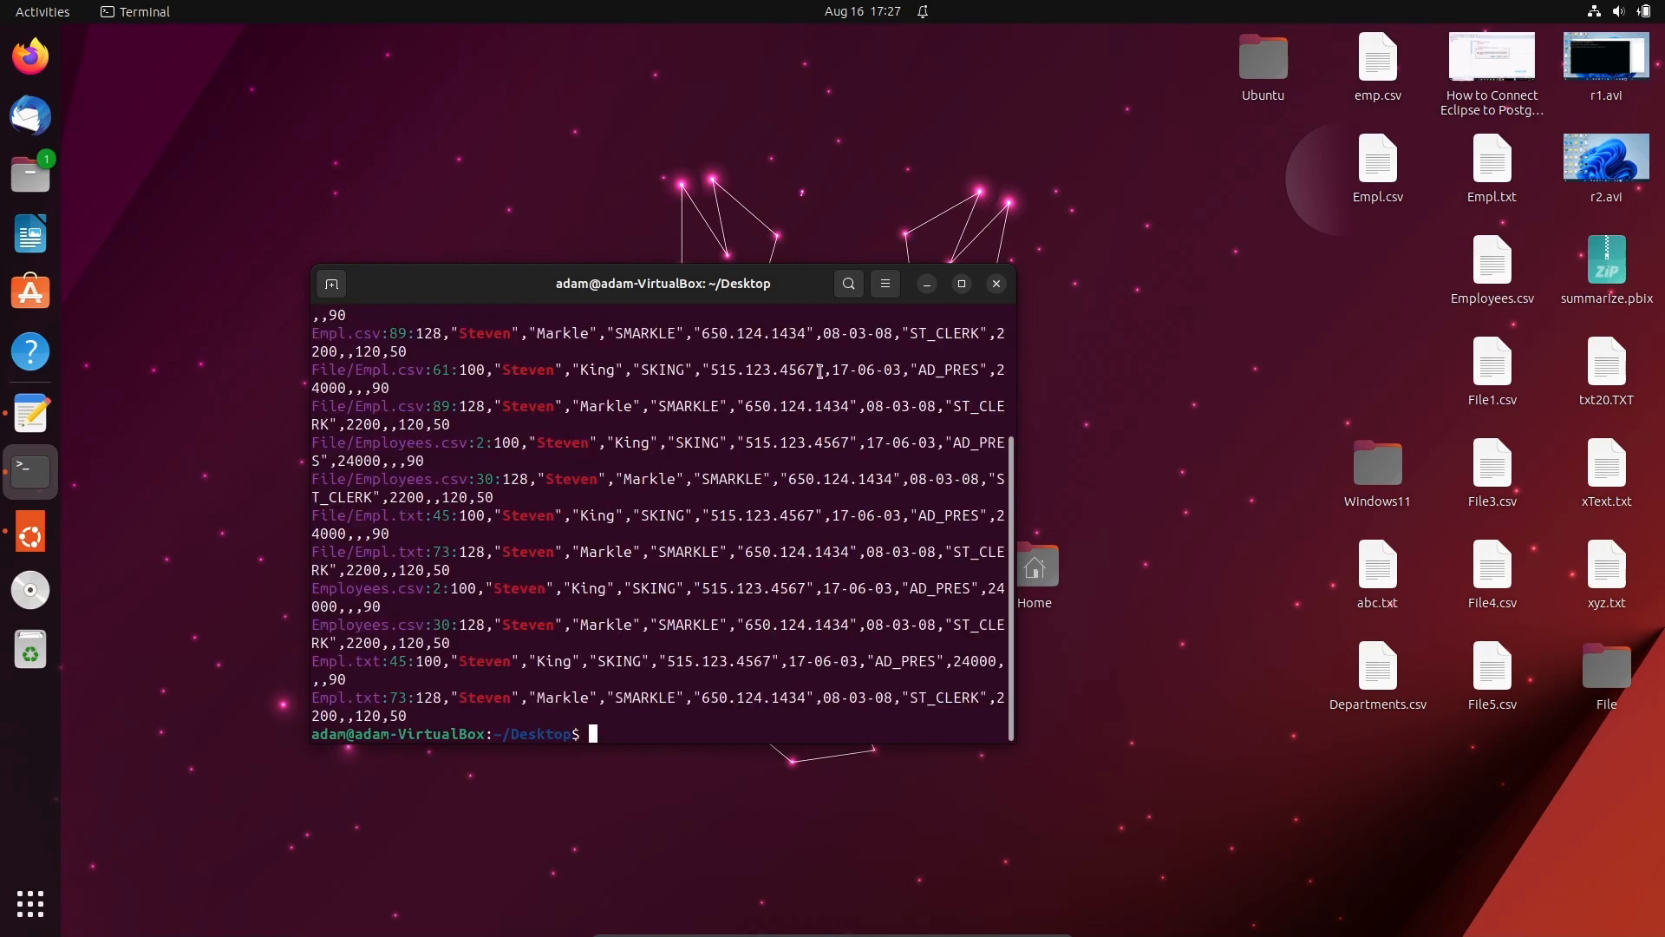
Maximize the terminal window so each Steven result fits on one line.
left_click(962, 284)
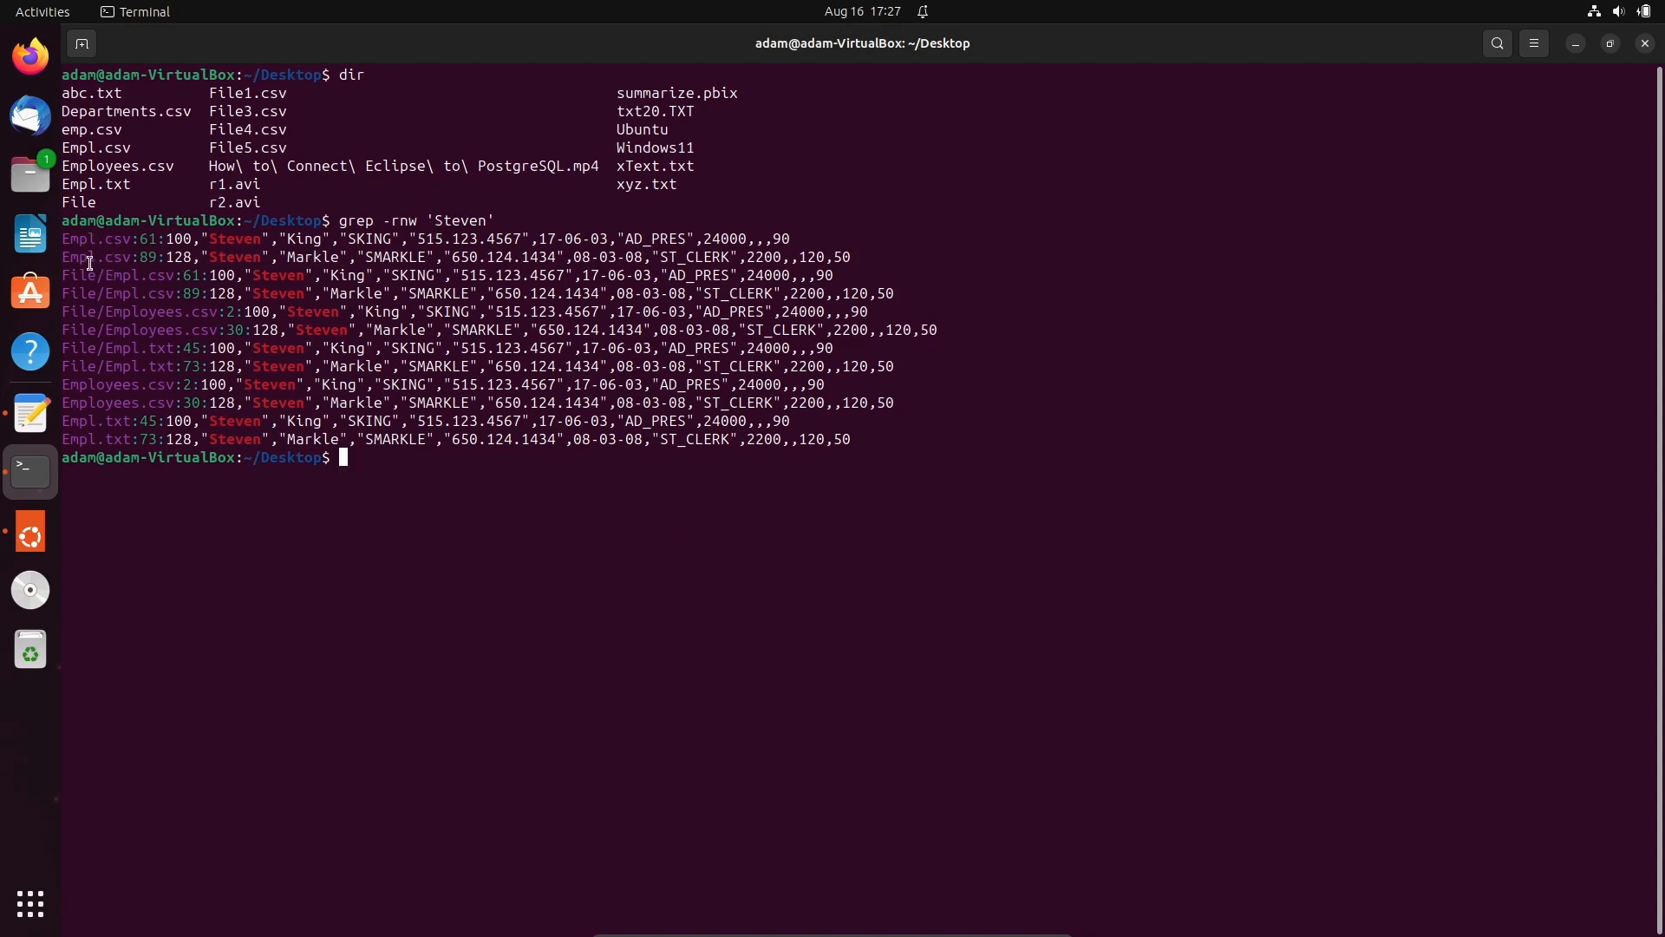
mouse_move(415, 237)
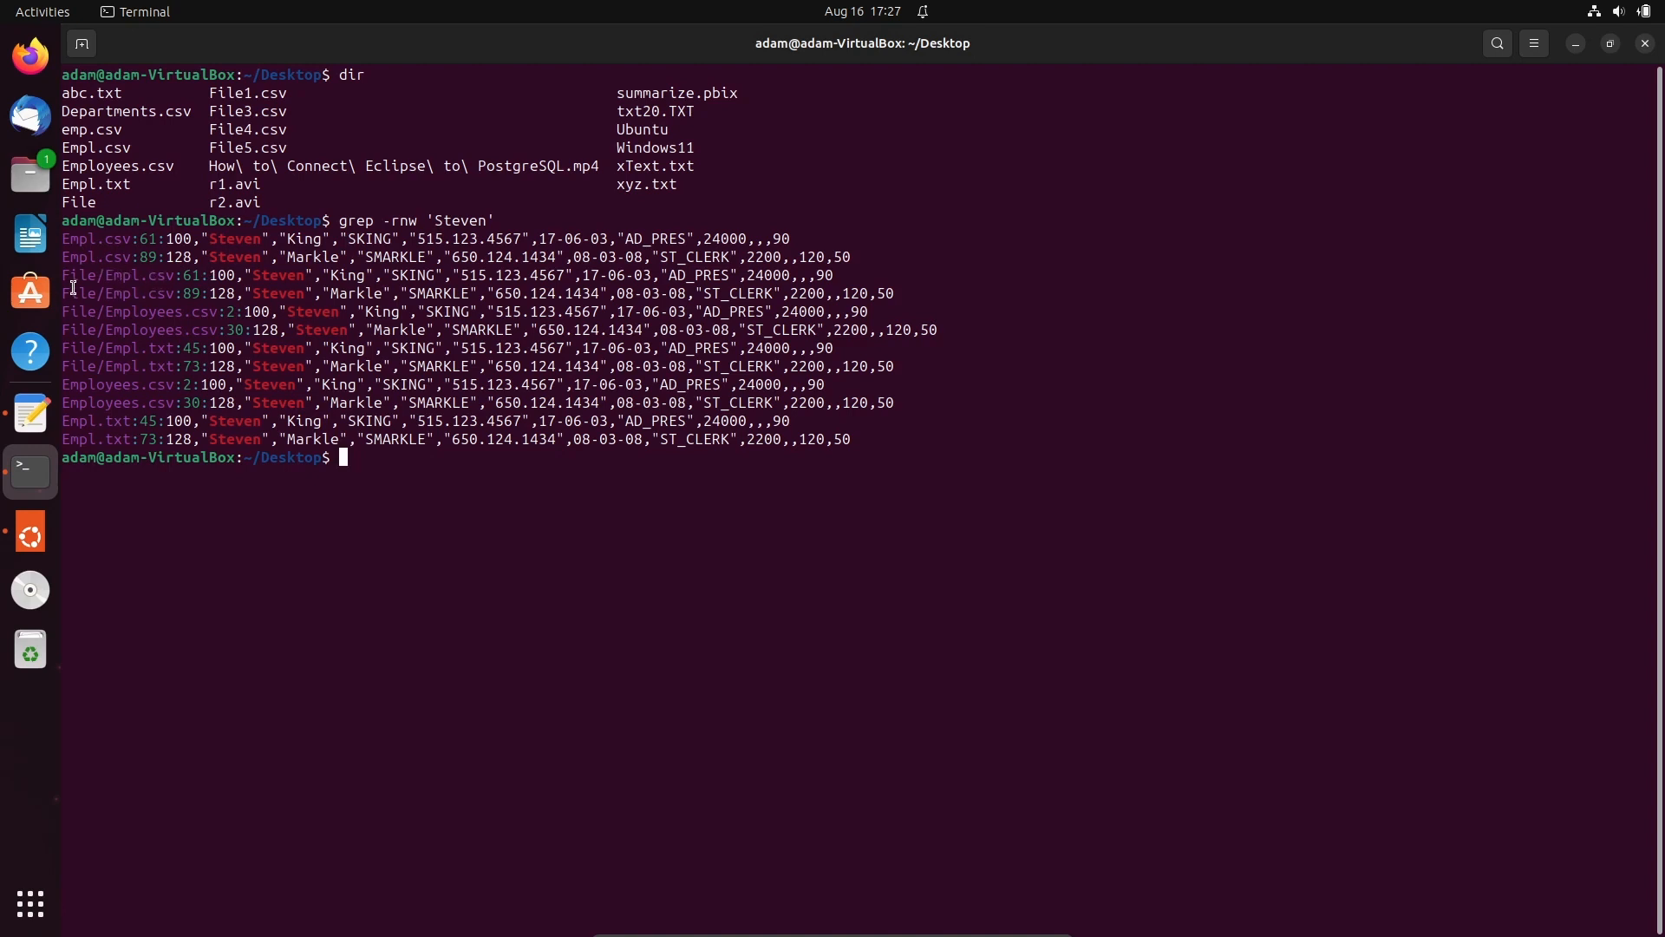
mouse_move(97, 281)
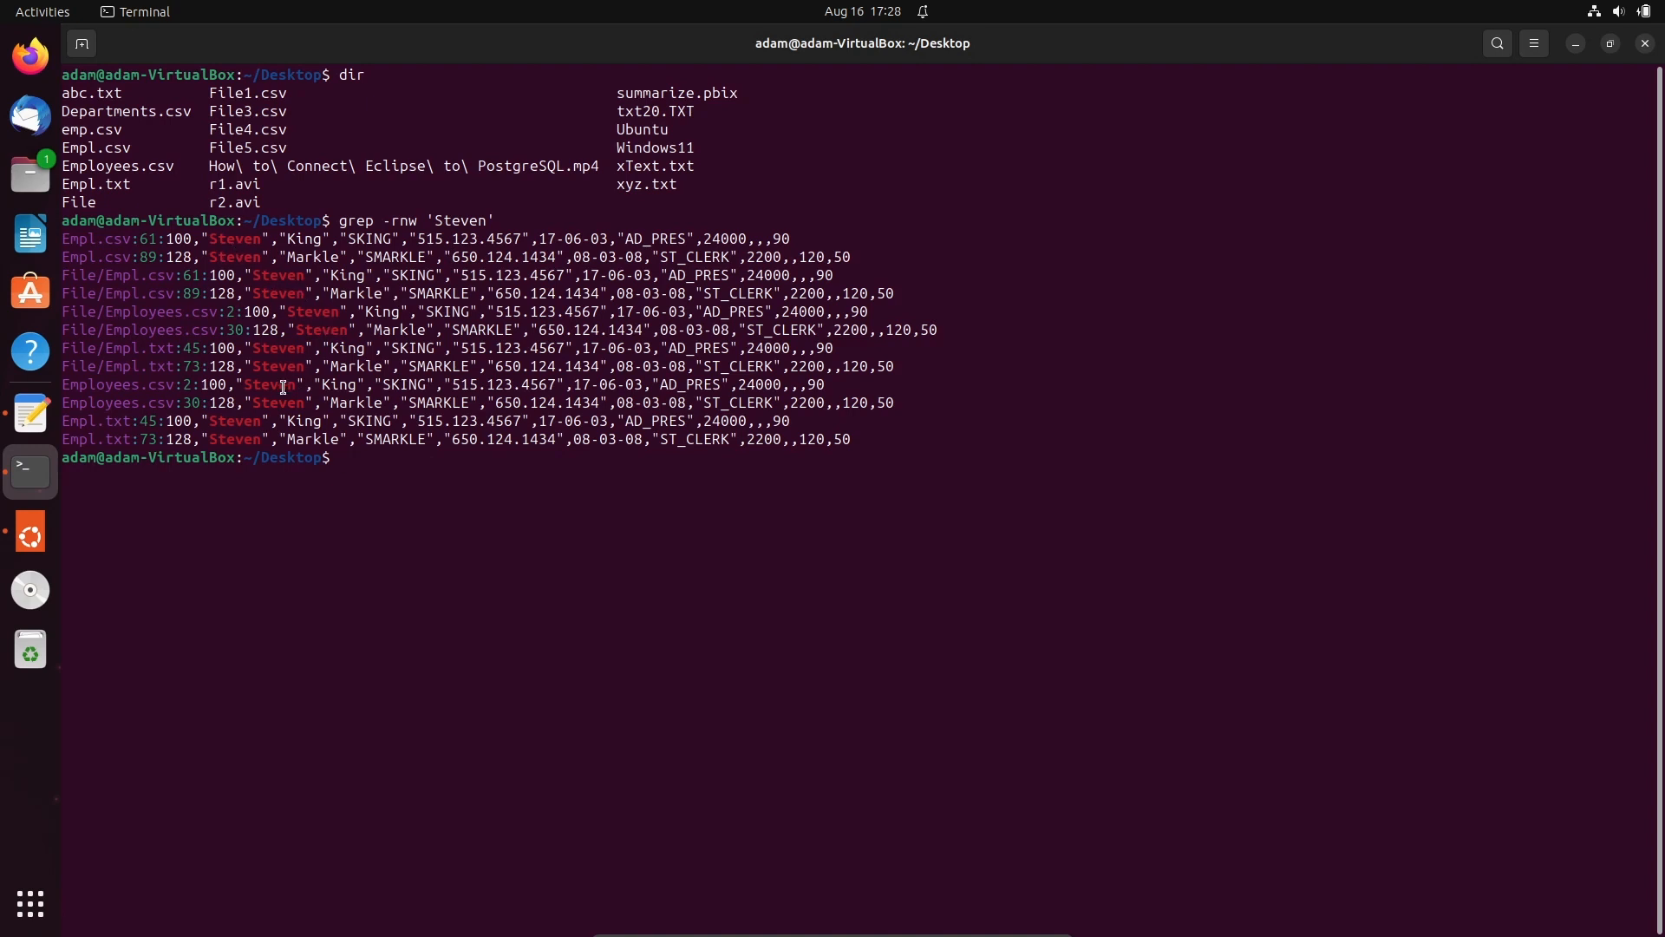
Clear the screen, then rerun the recursive grep with pattern 'uk' and then 'UK' to list matching SALES lines.
type("grep -rnw 'Steven'")
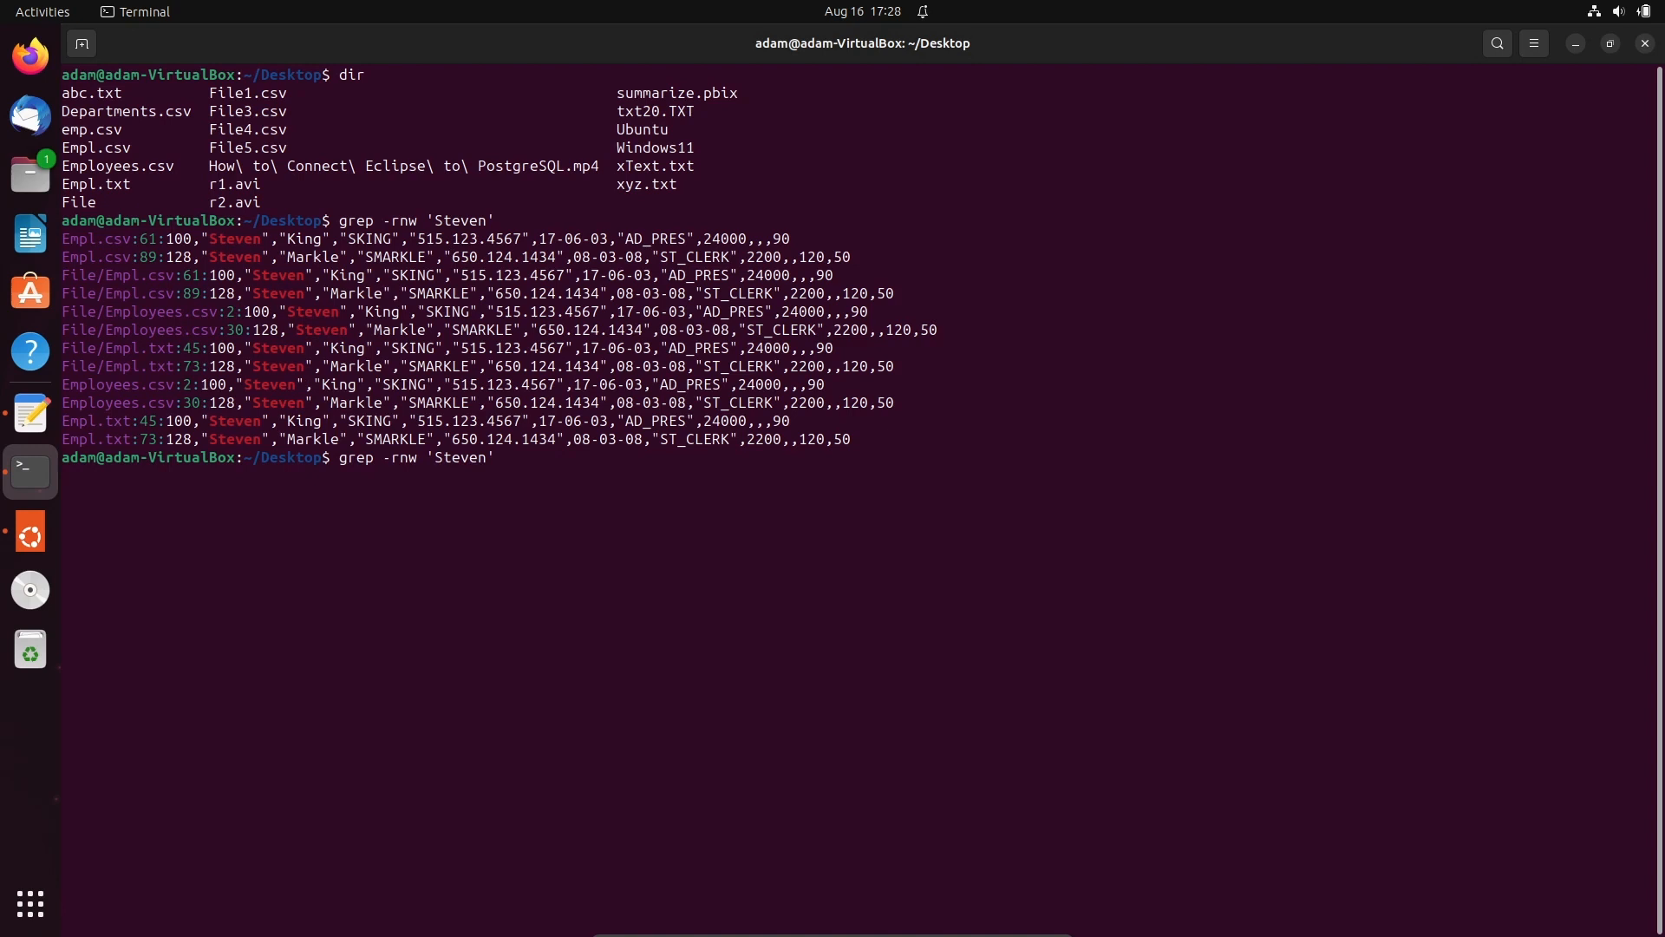
type("clear")
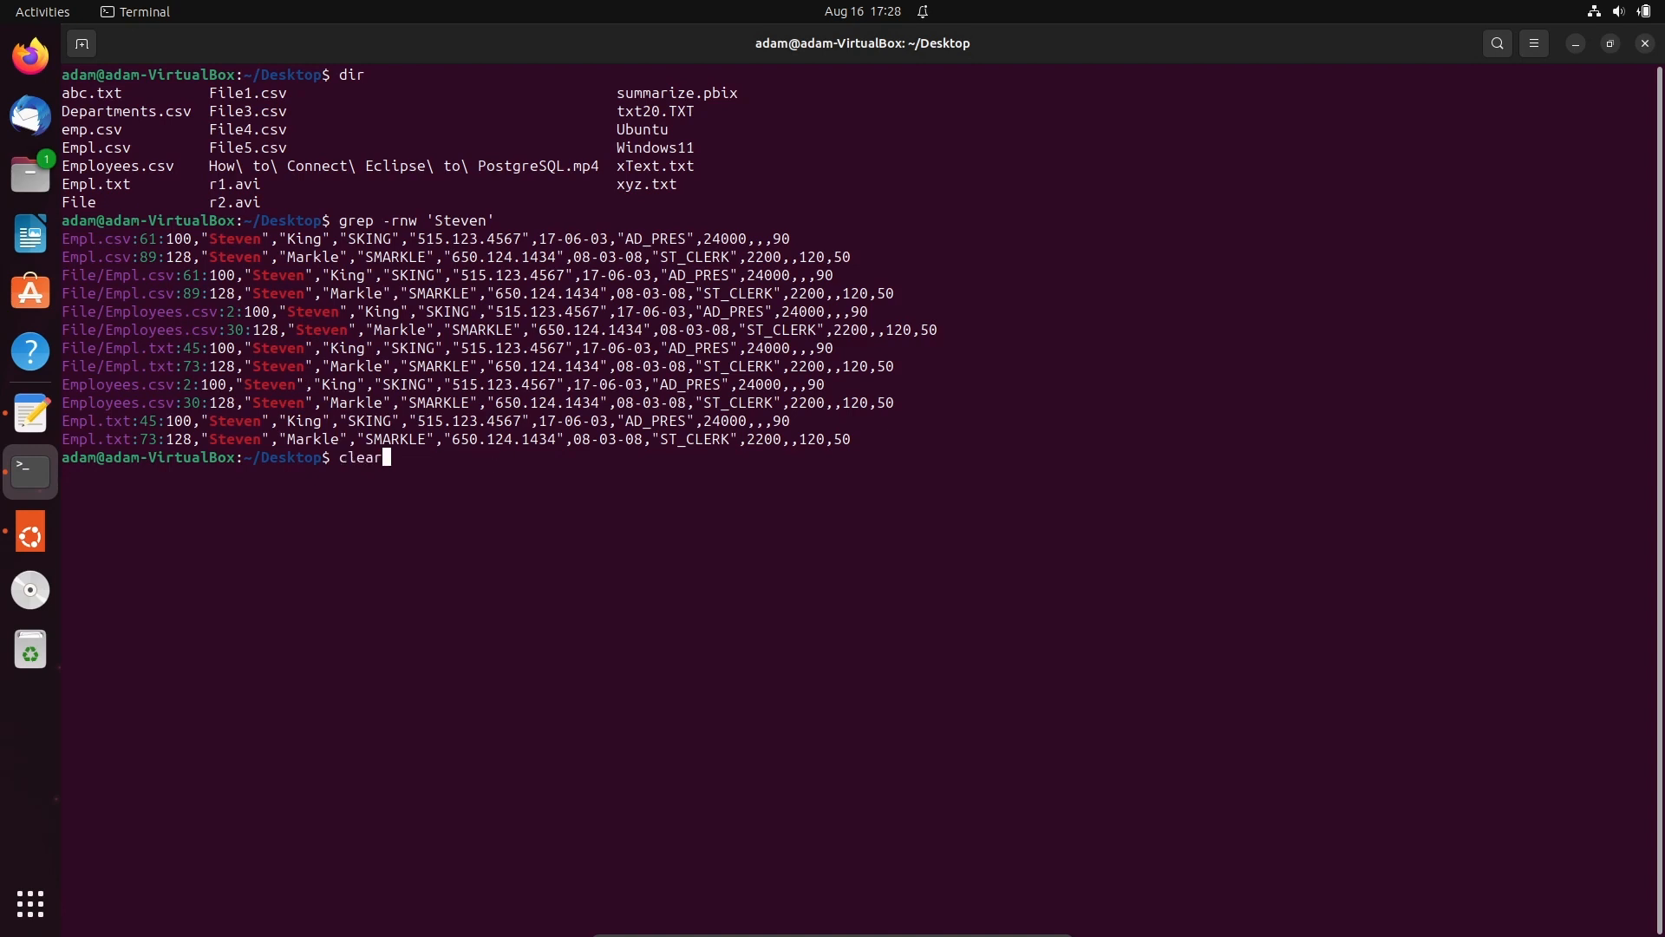
type("grep -rnw 'Steven'")
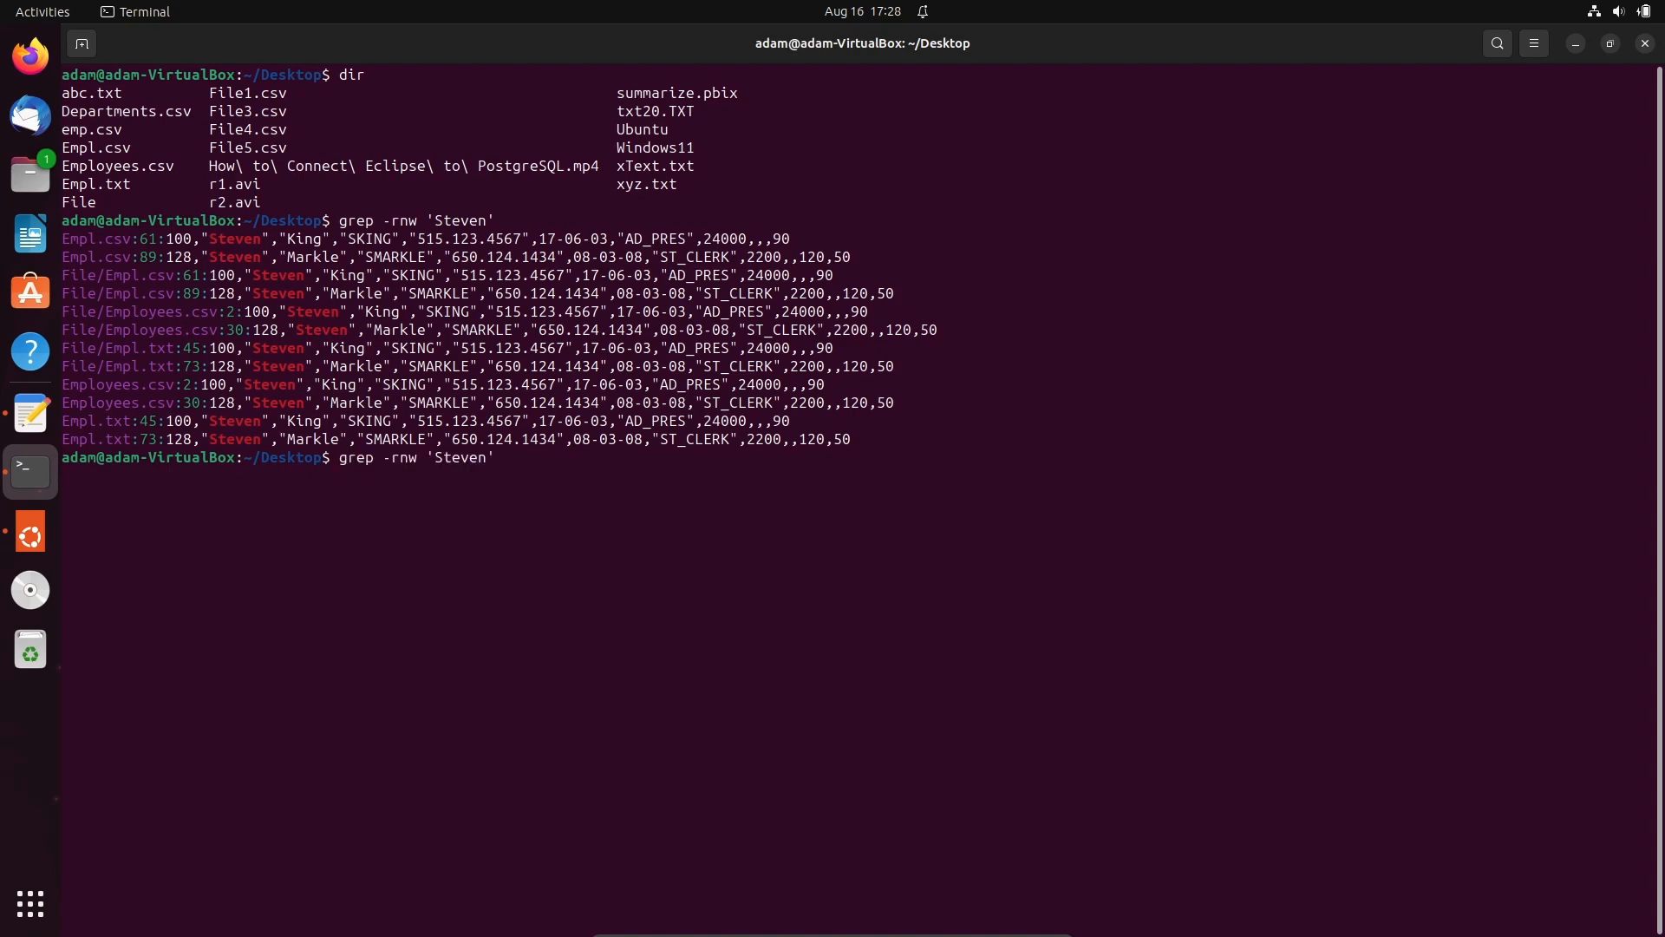
mouse_move(495, 457)
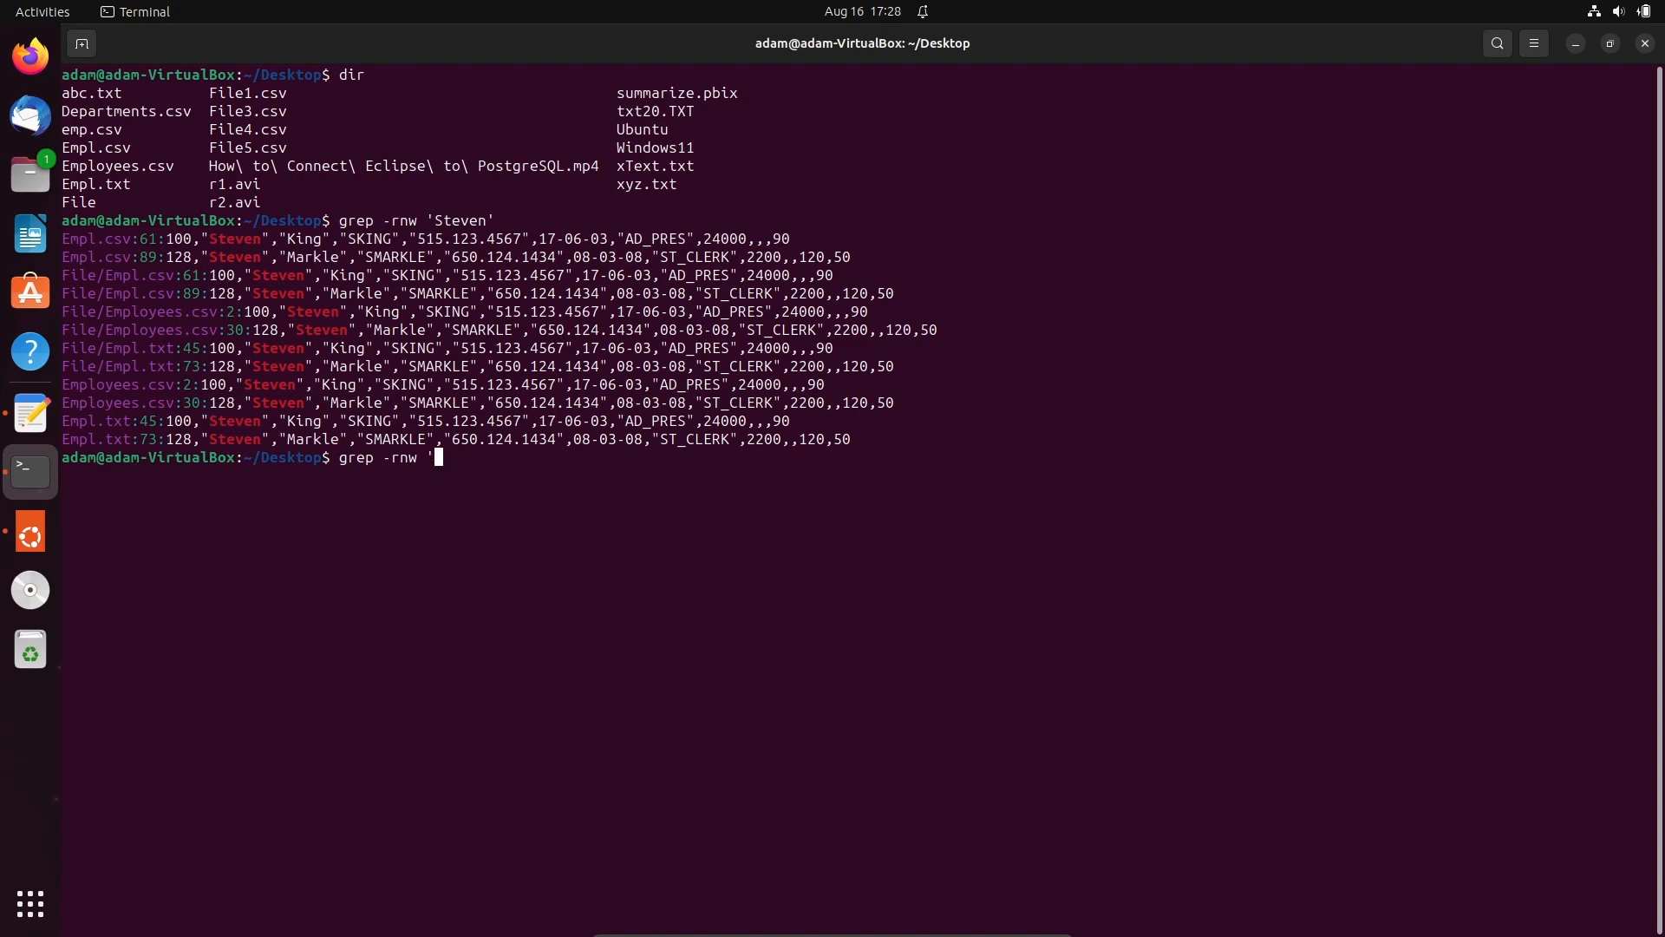
type("uk'")
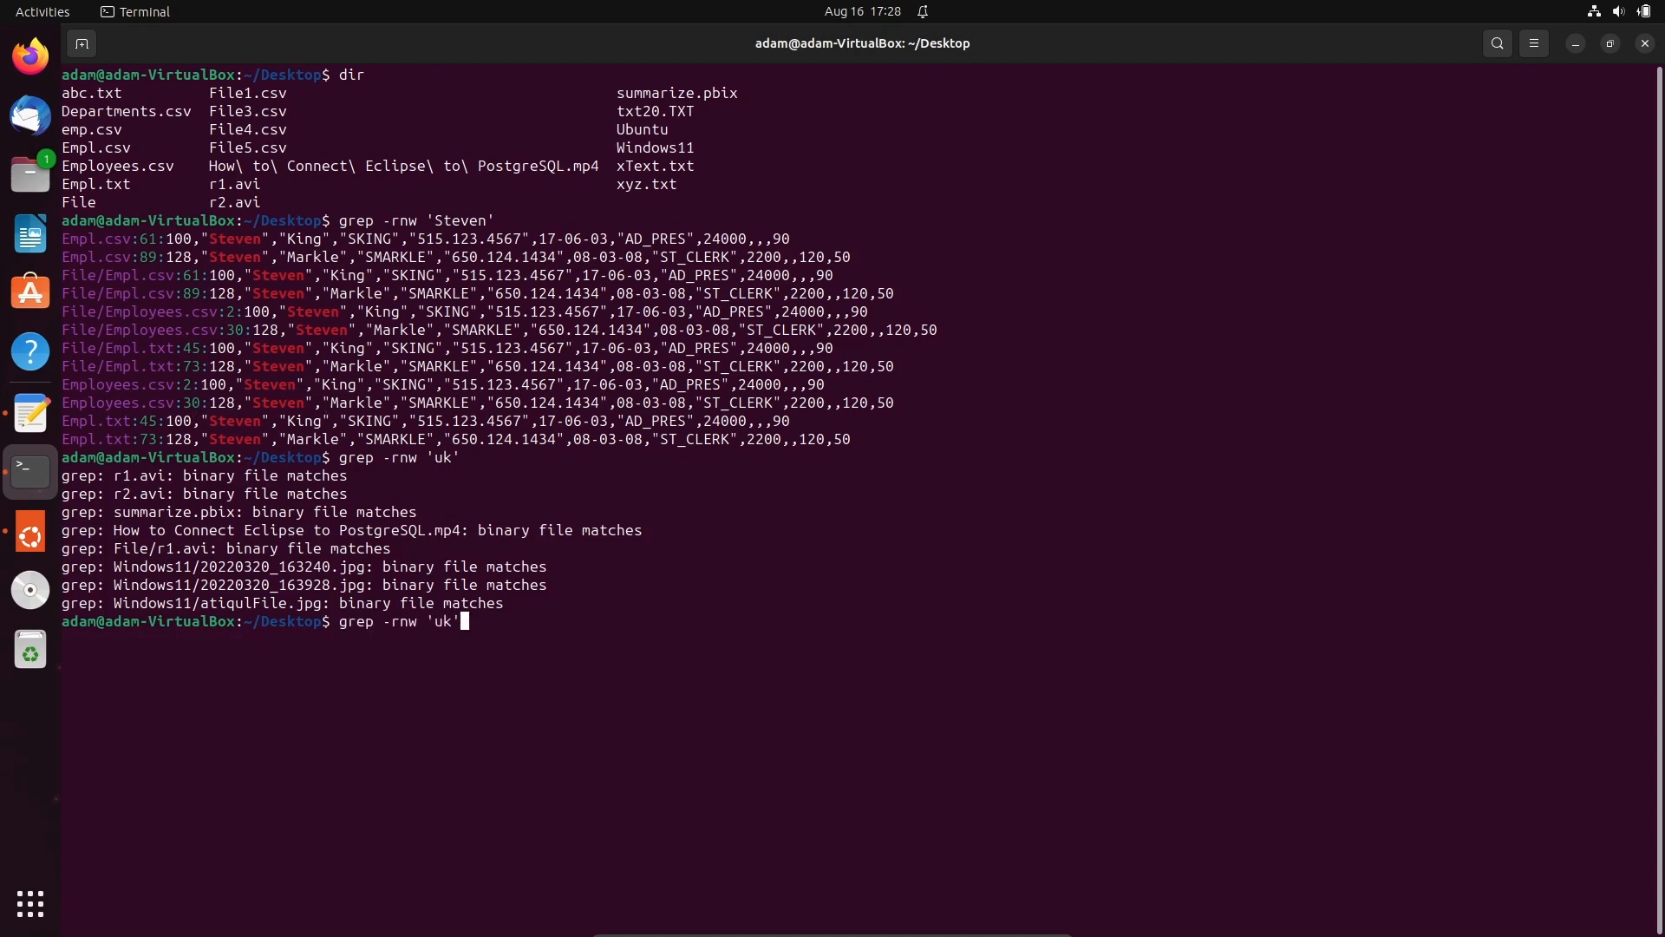
key("BackSpace")
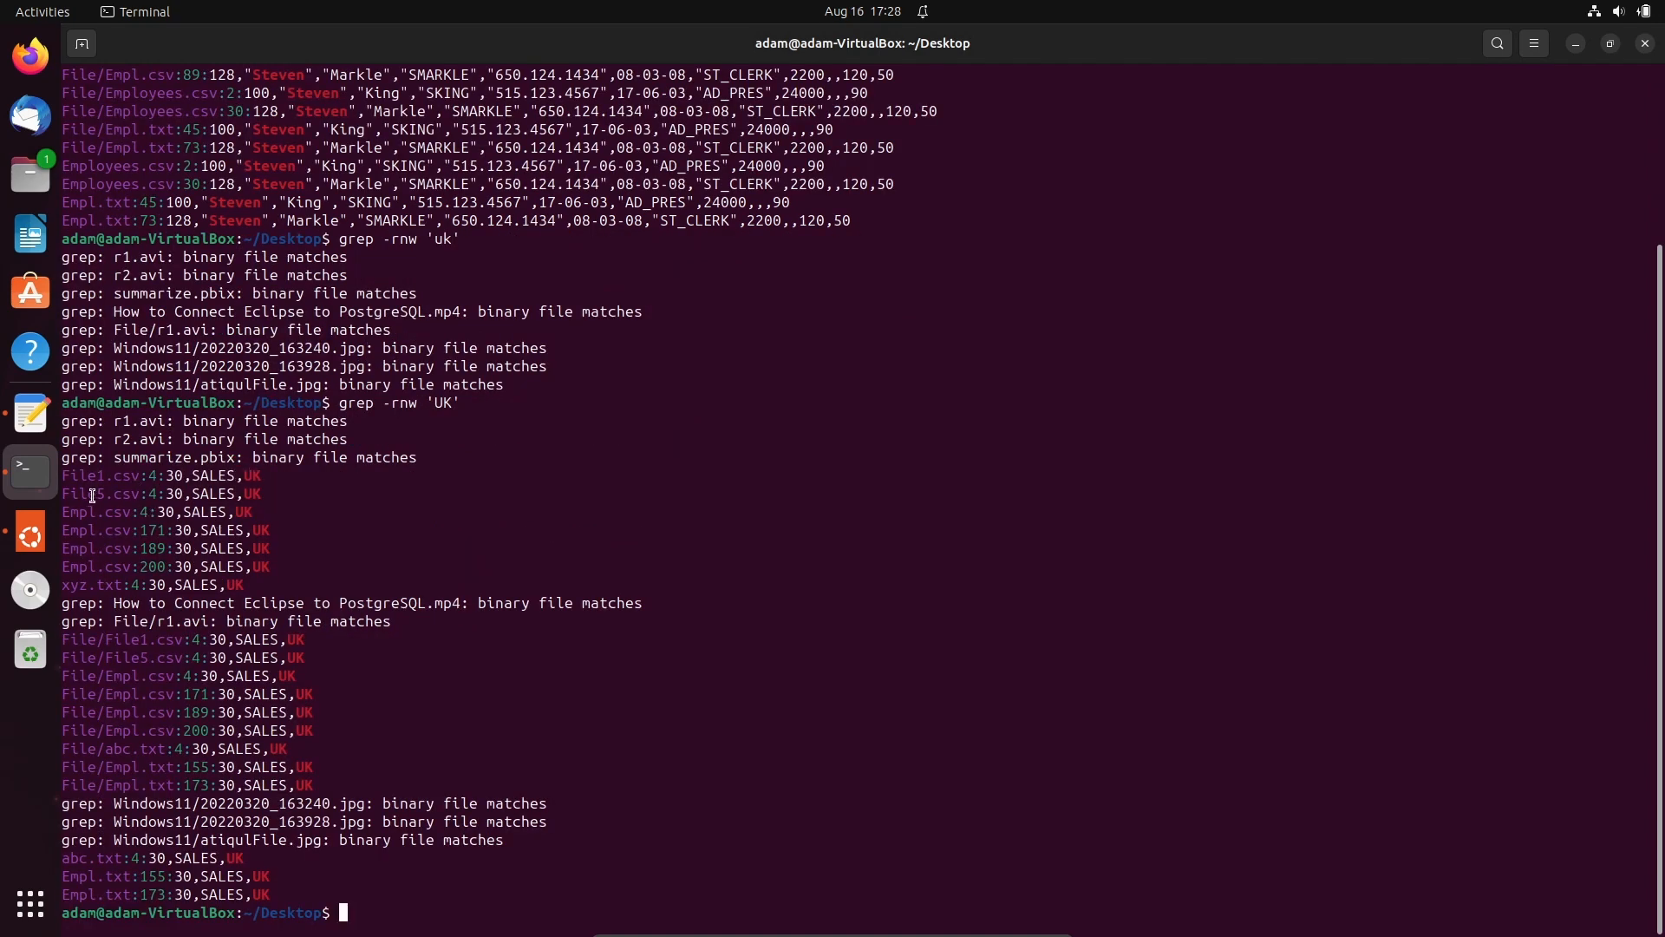
mouse_move(102, 511)
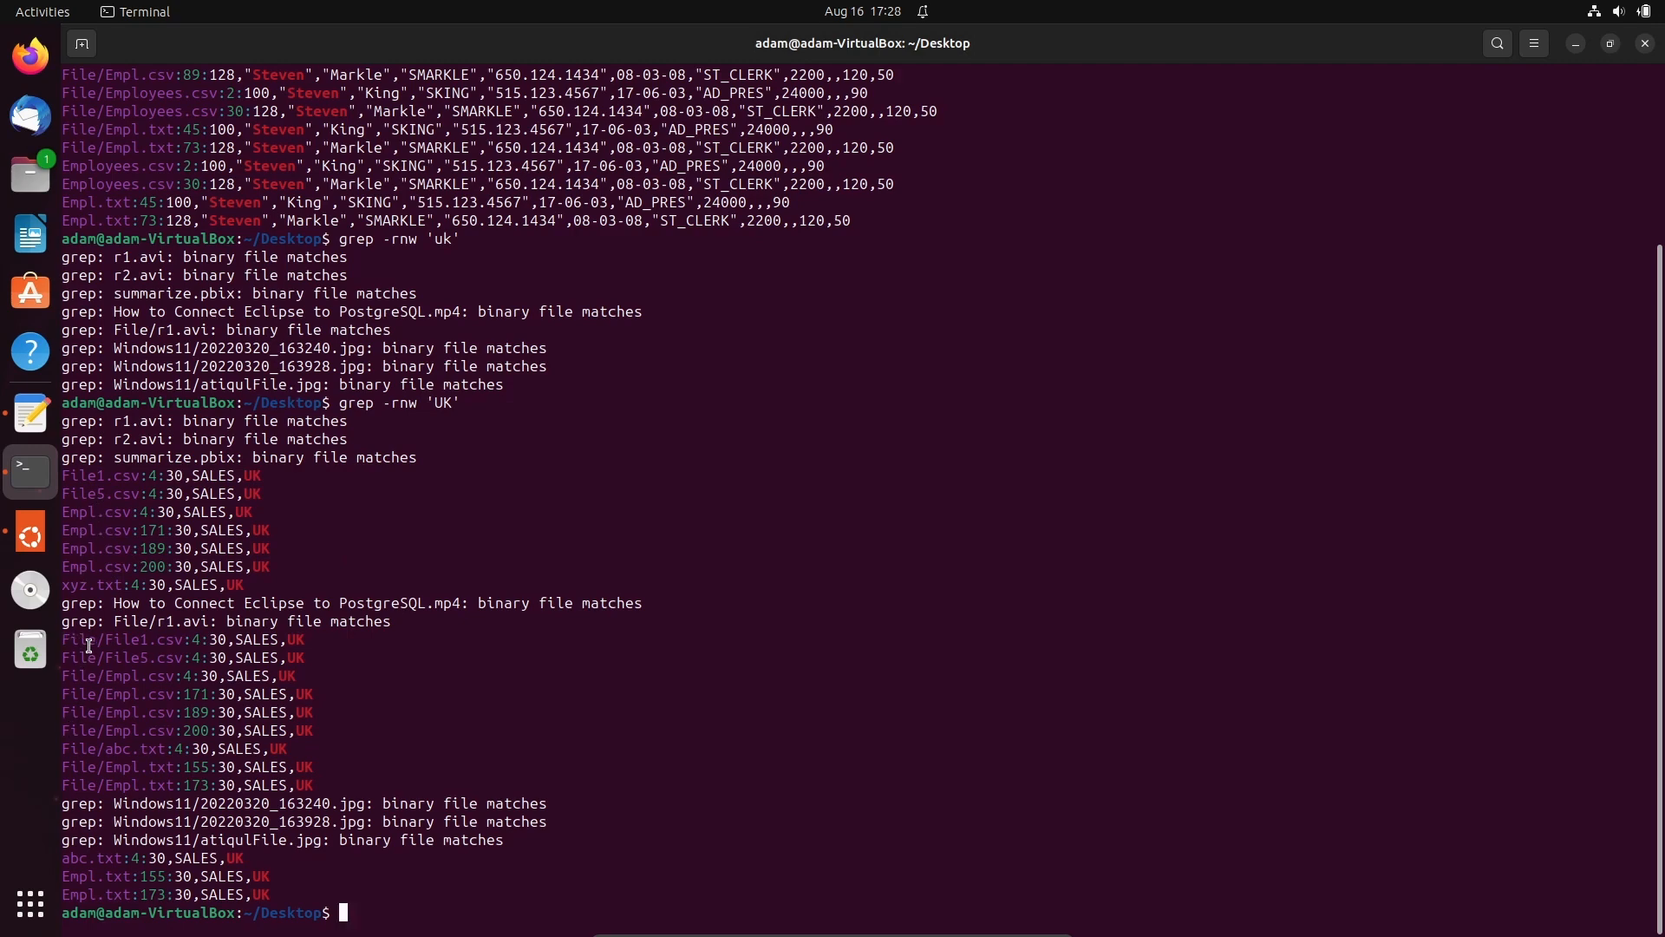
mouse_move(147, 645)
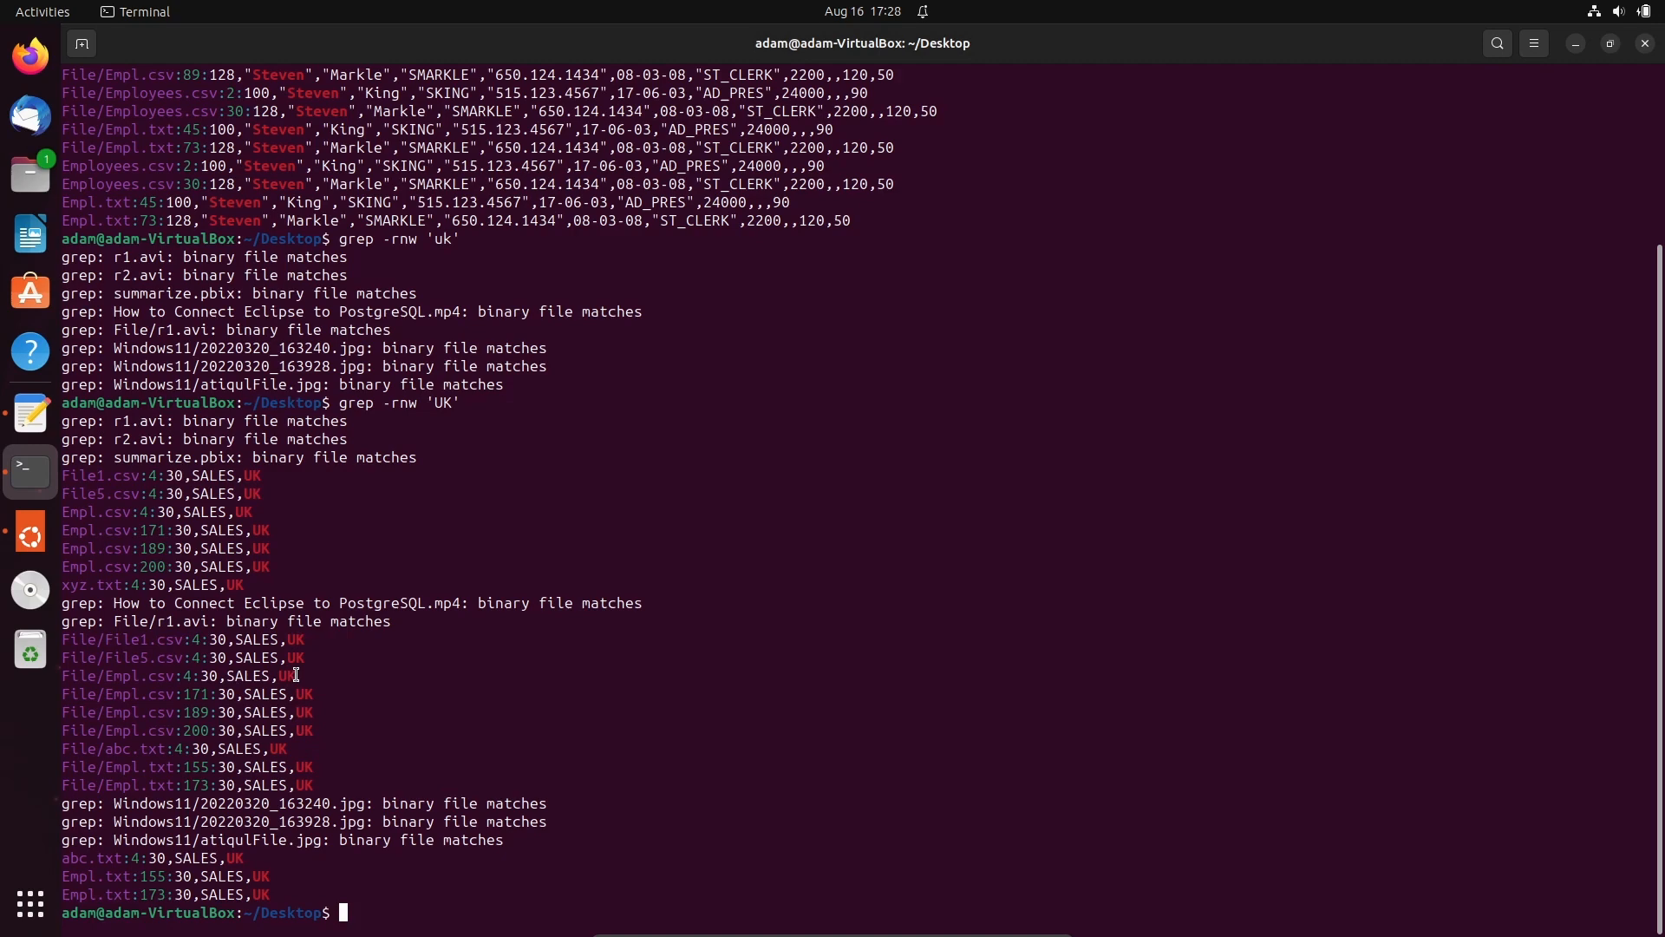
mouse_move(468, 729)
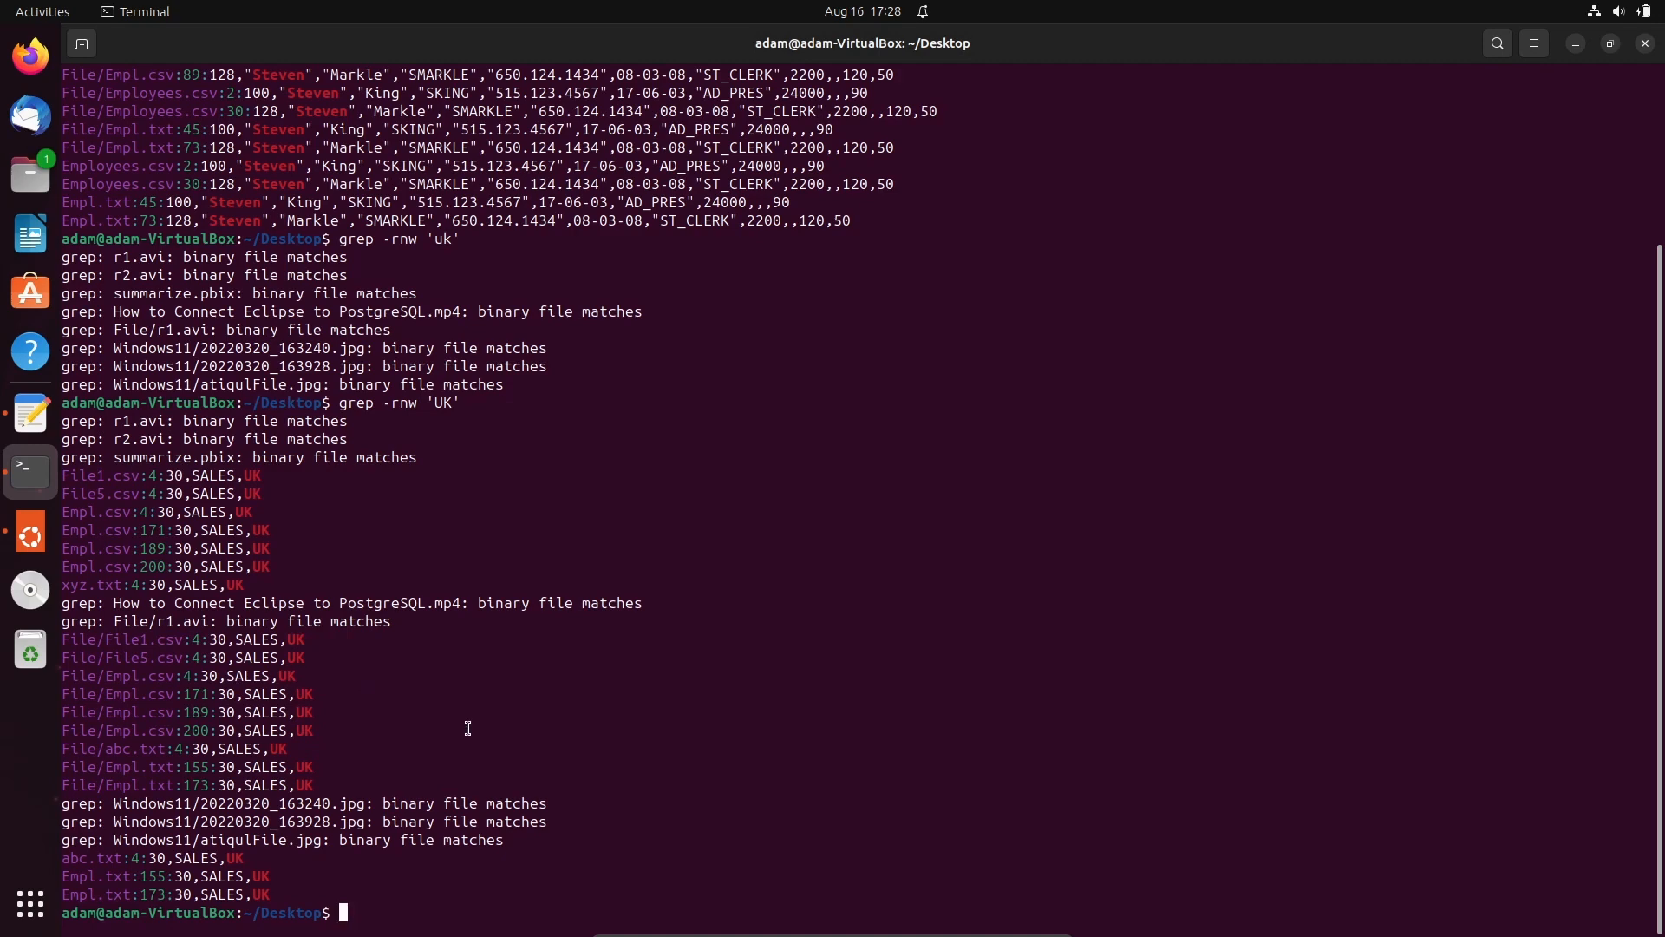
Clear the output, restore the window to a smaller size, and cd into the File folder.
type("clear")
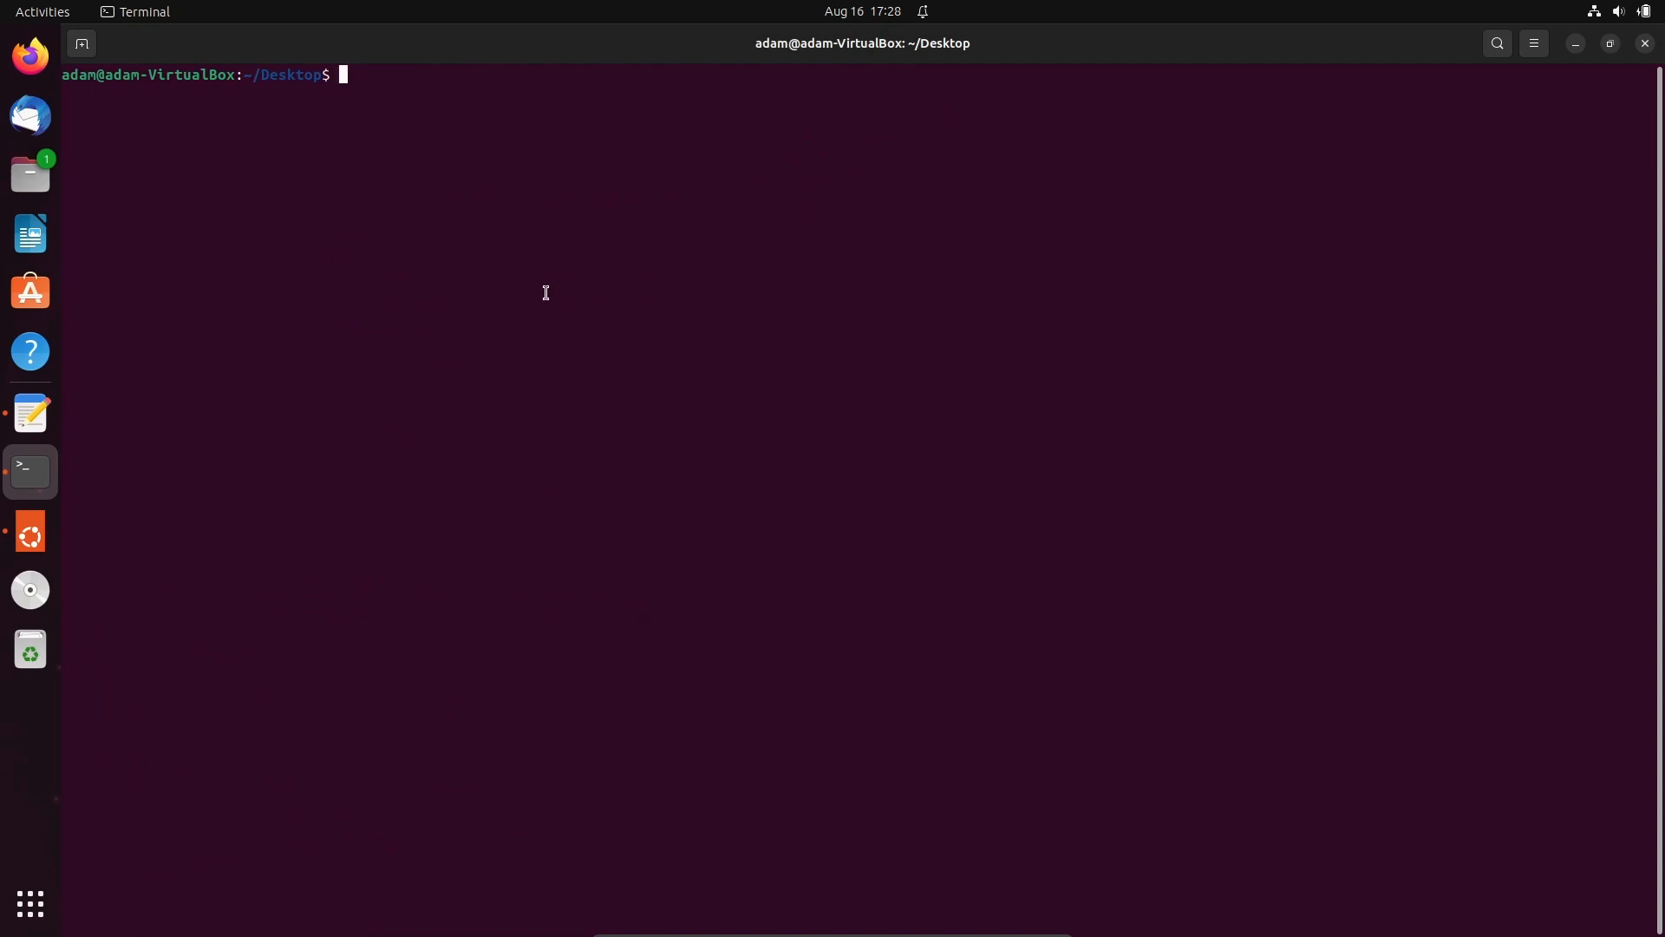
left_click(1610, 43)
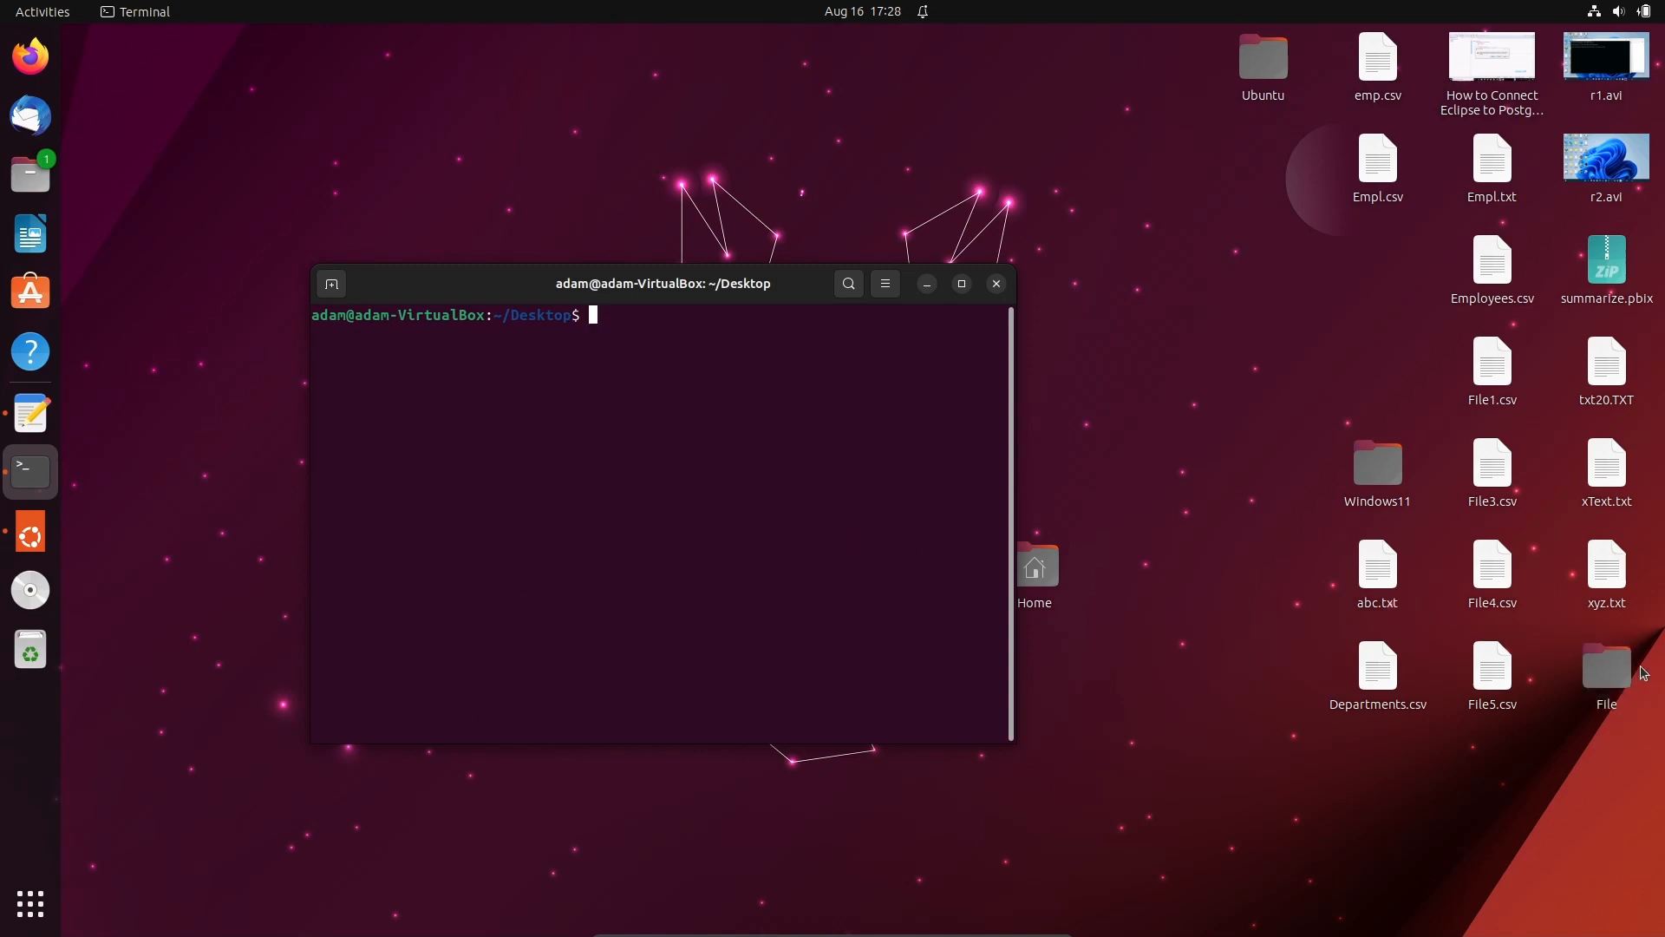
type("cd")
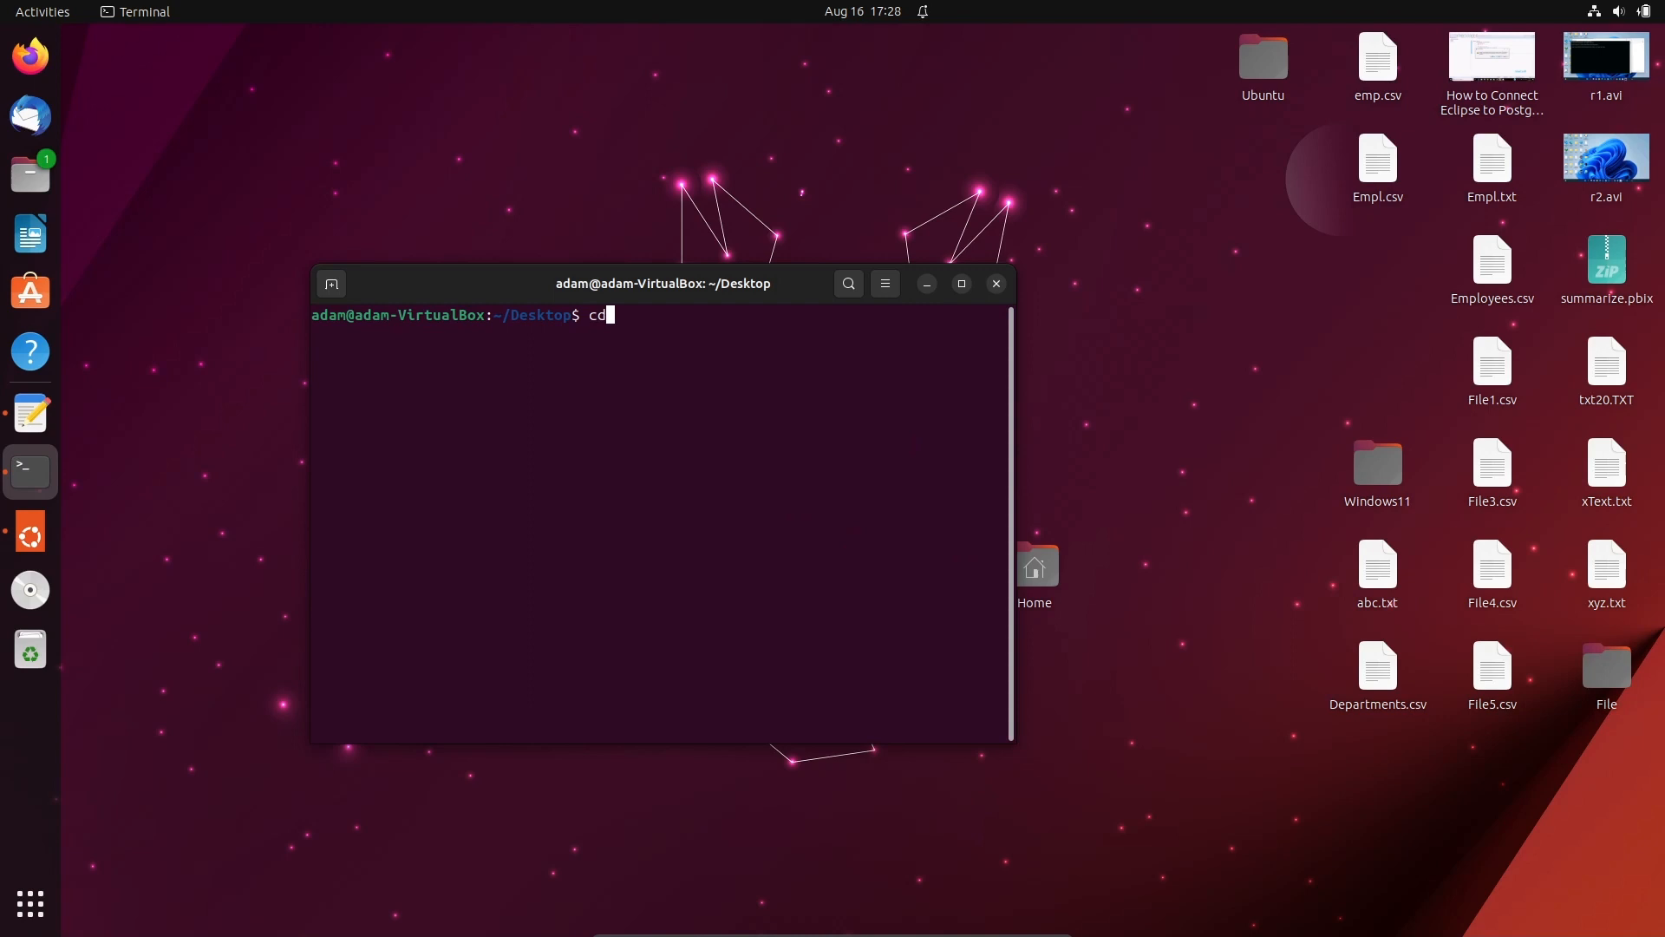
type("File")
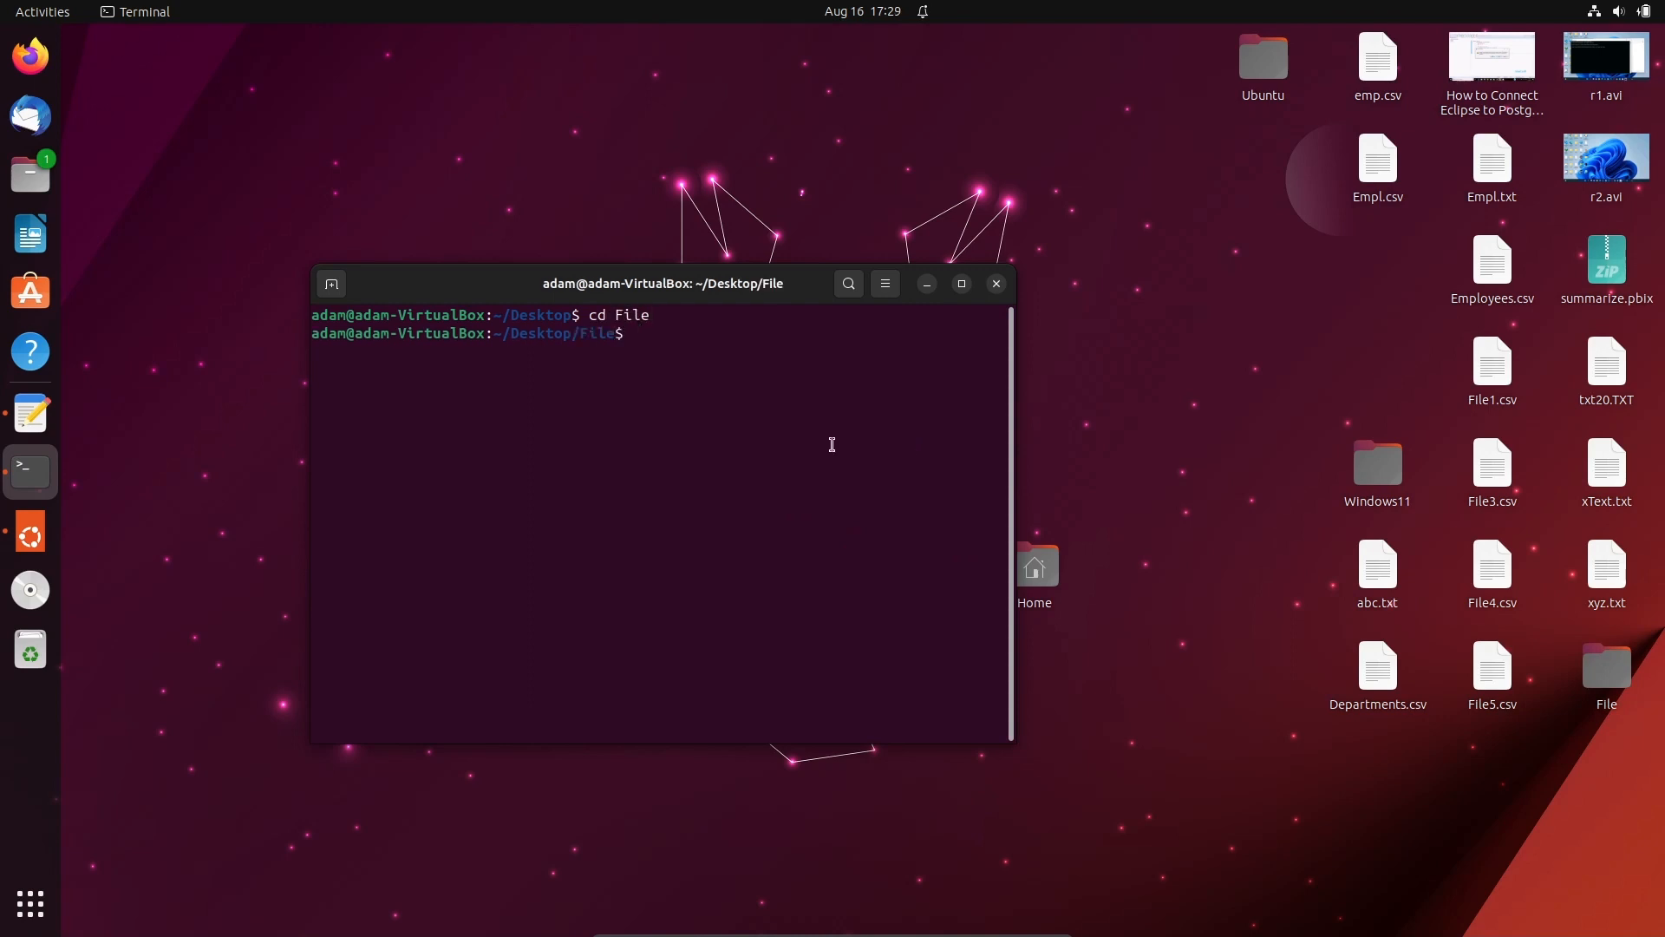
mouse_move(690, 409)
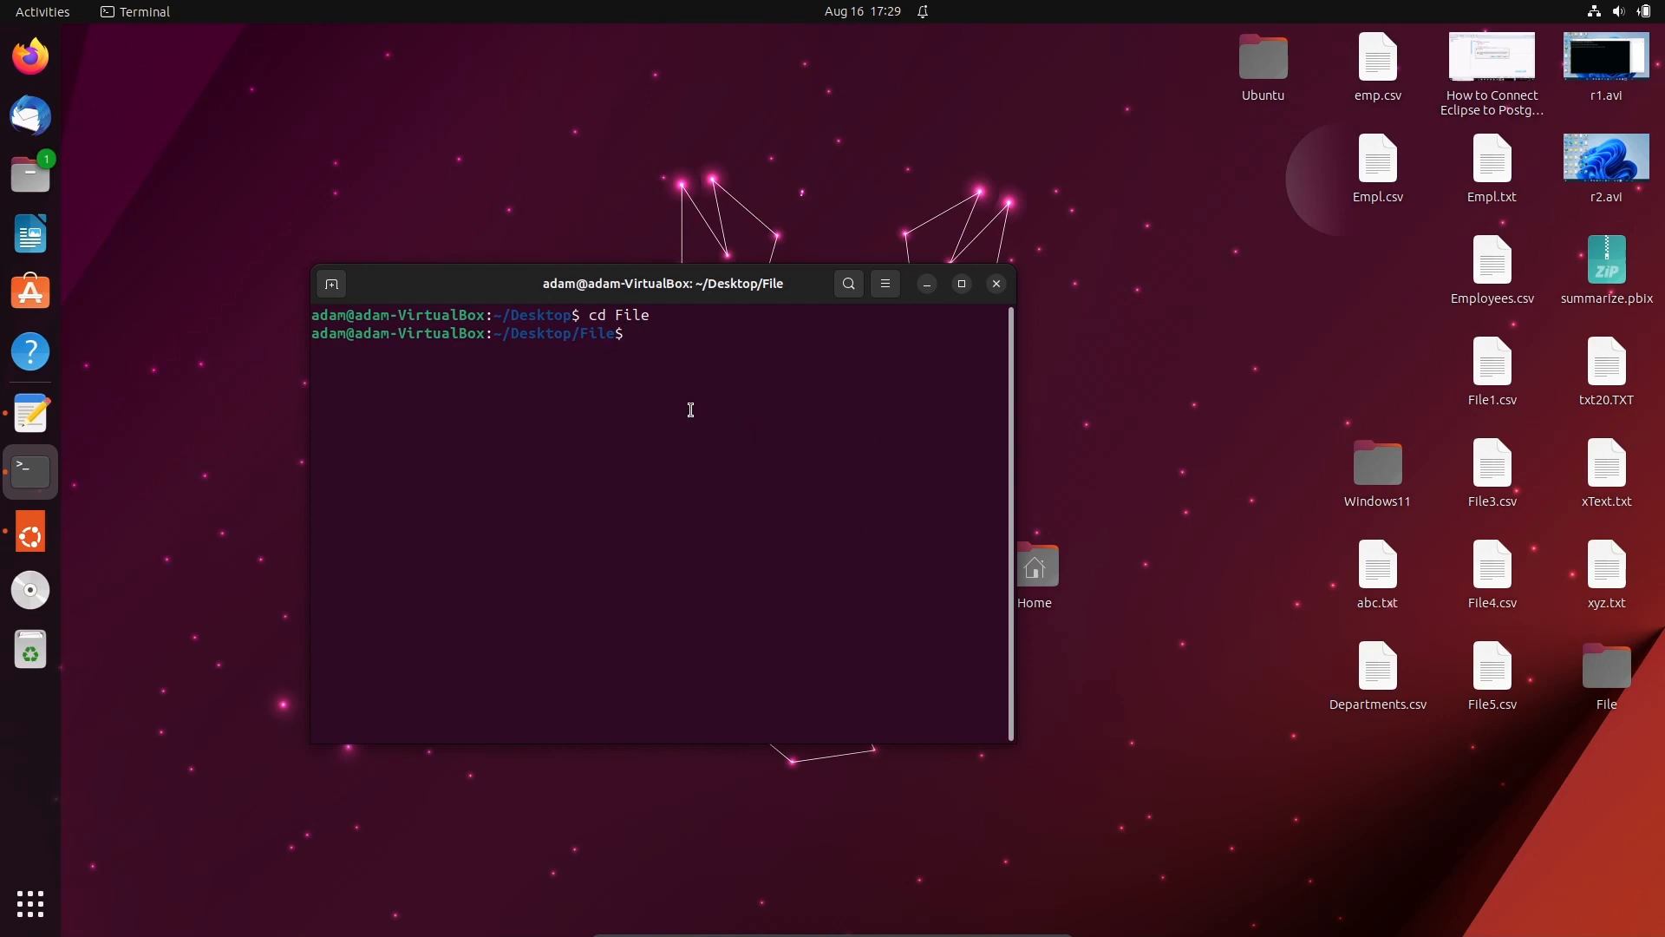
Run grep -rnw 'UK' inside the File folder to list its matching SALES lines.
type("grep -rnw 'UK'")
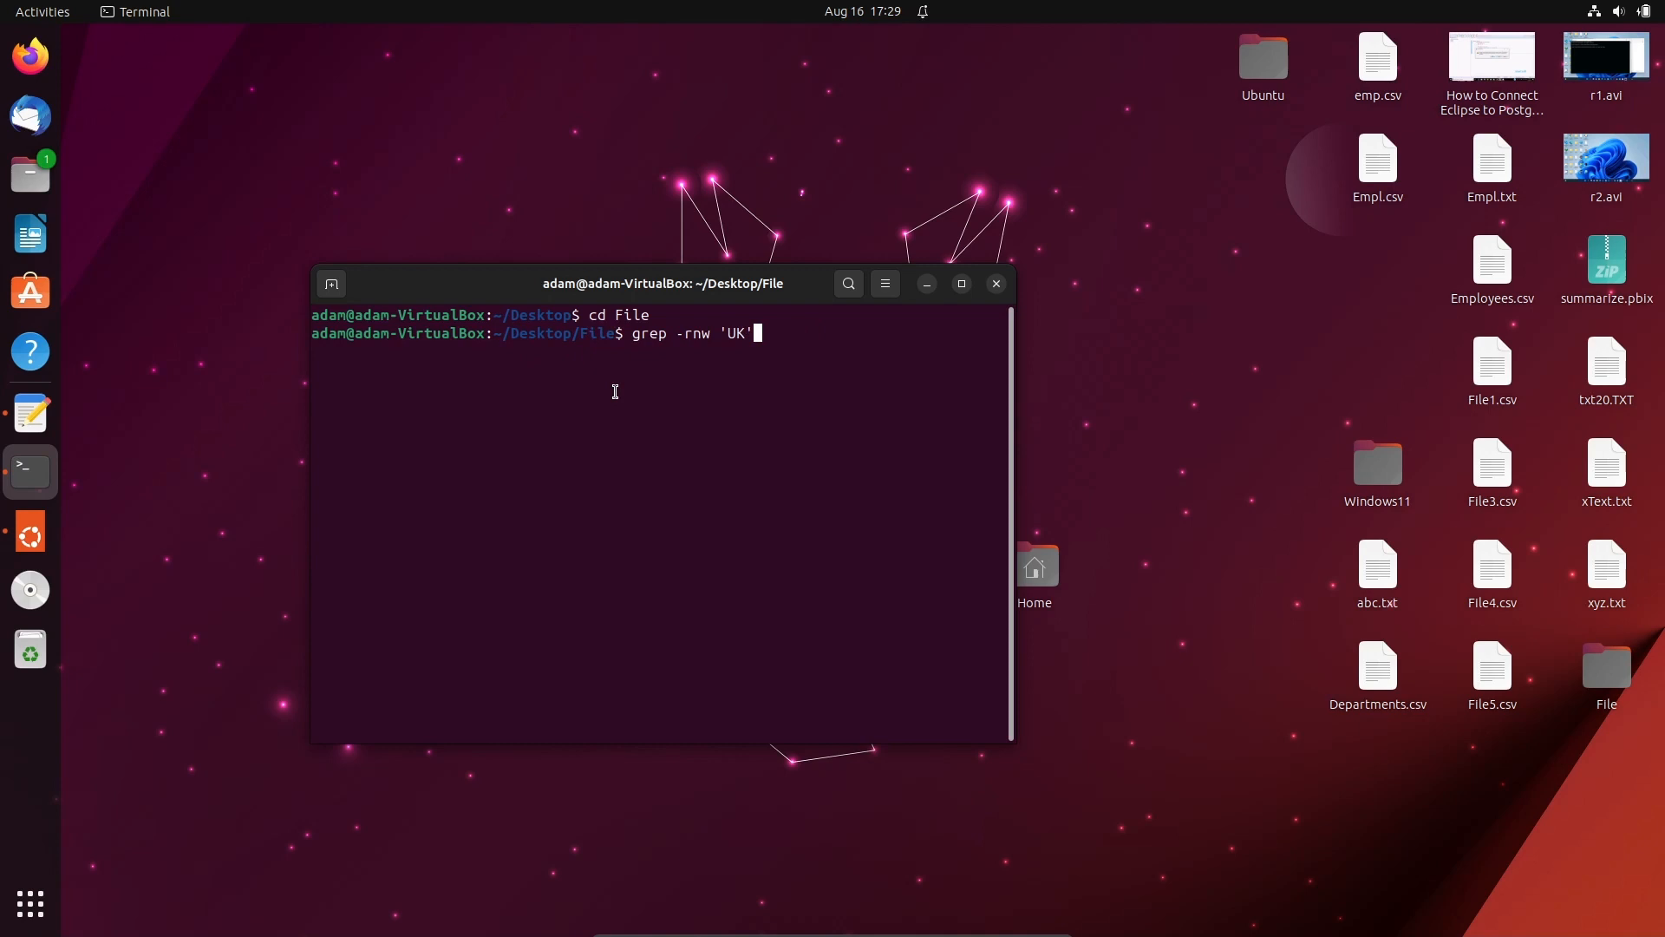
key("Return")
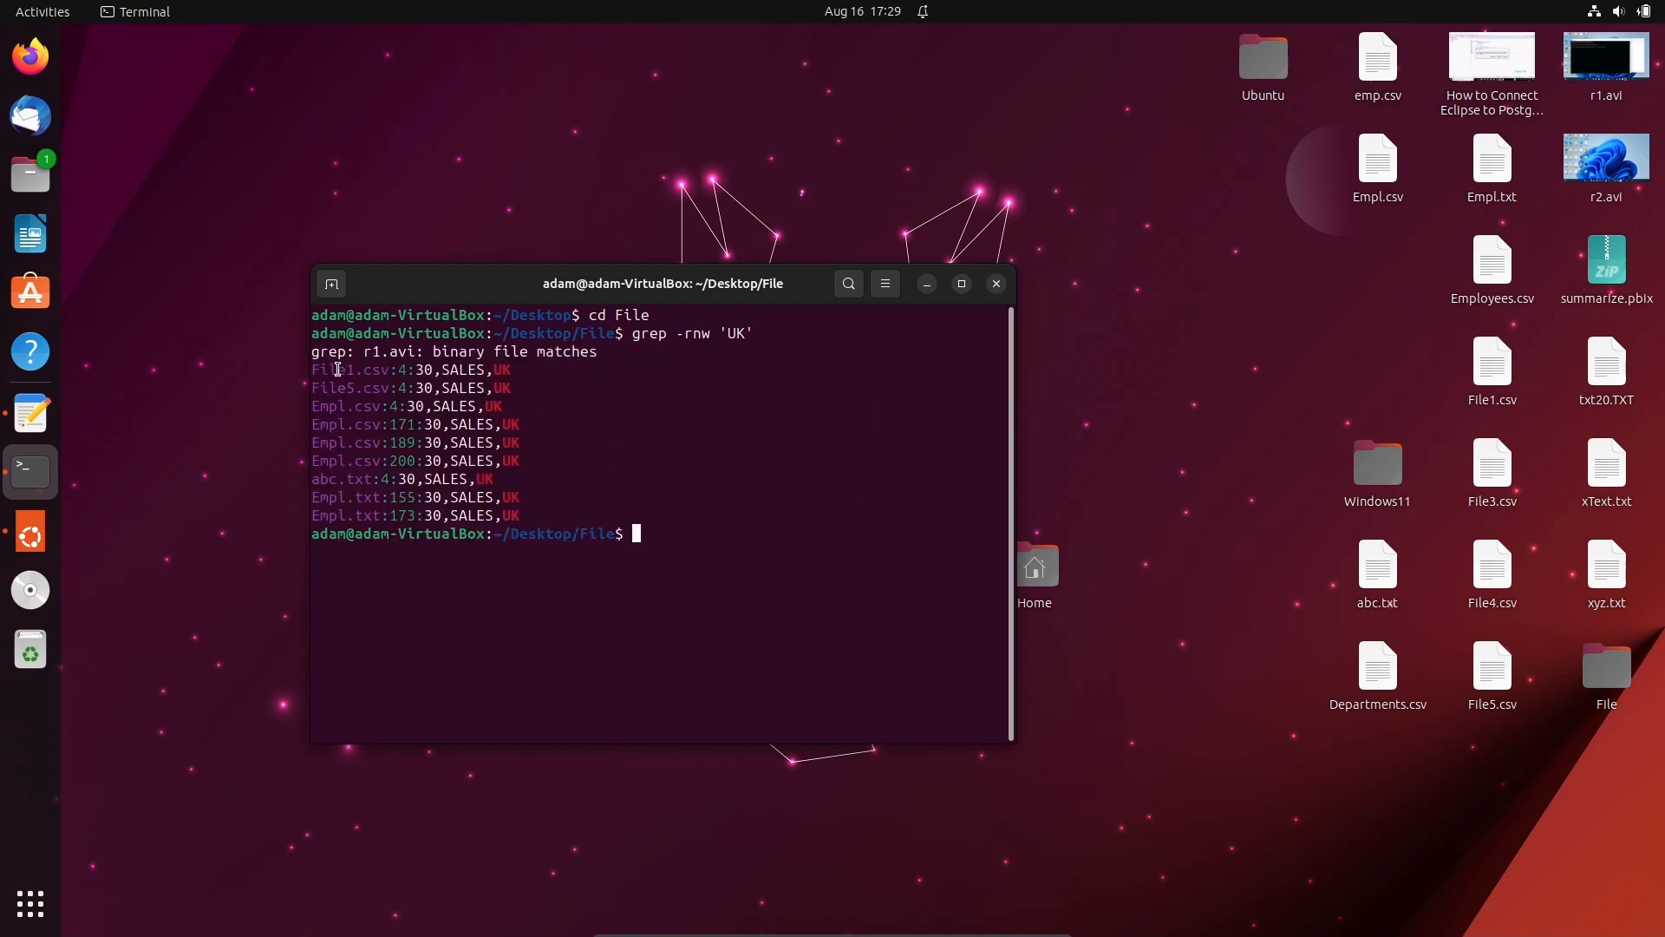
mouse_move(562, 554)
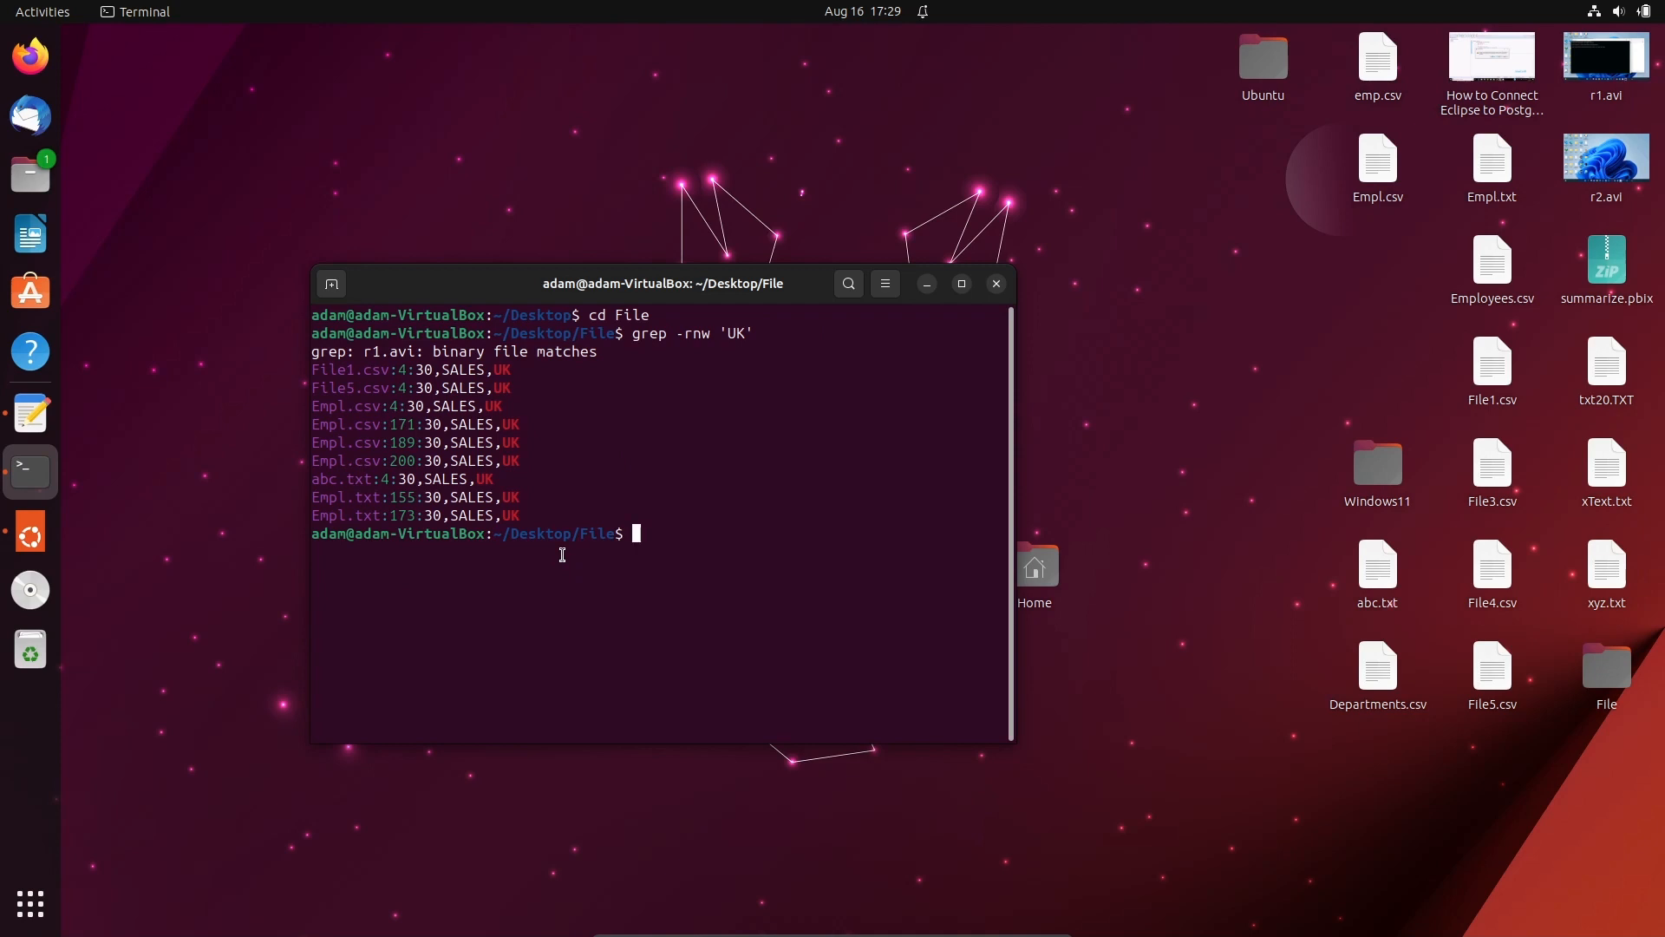